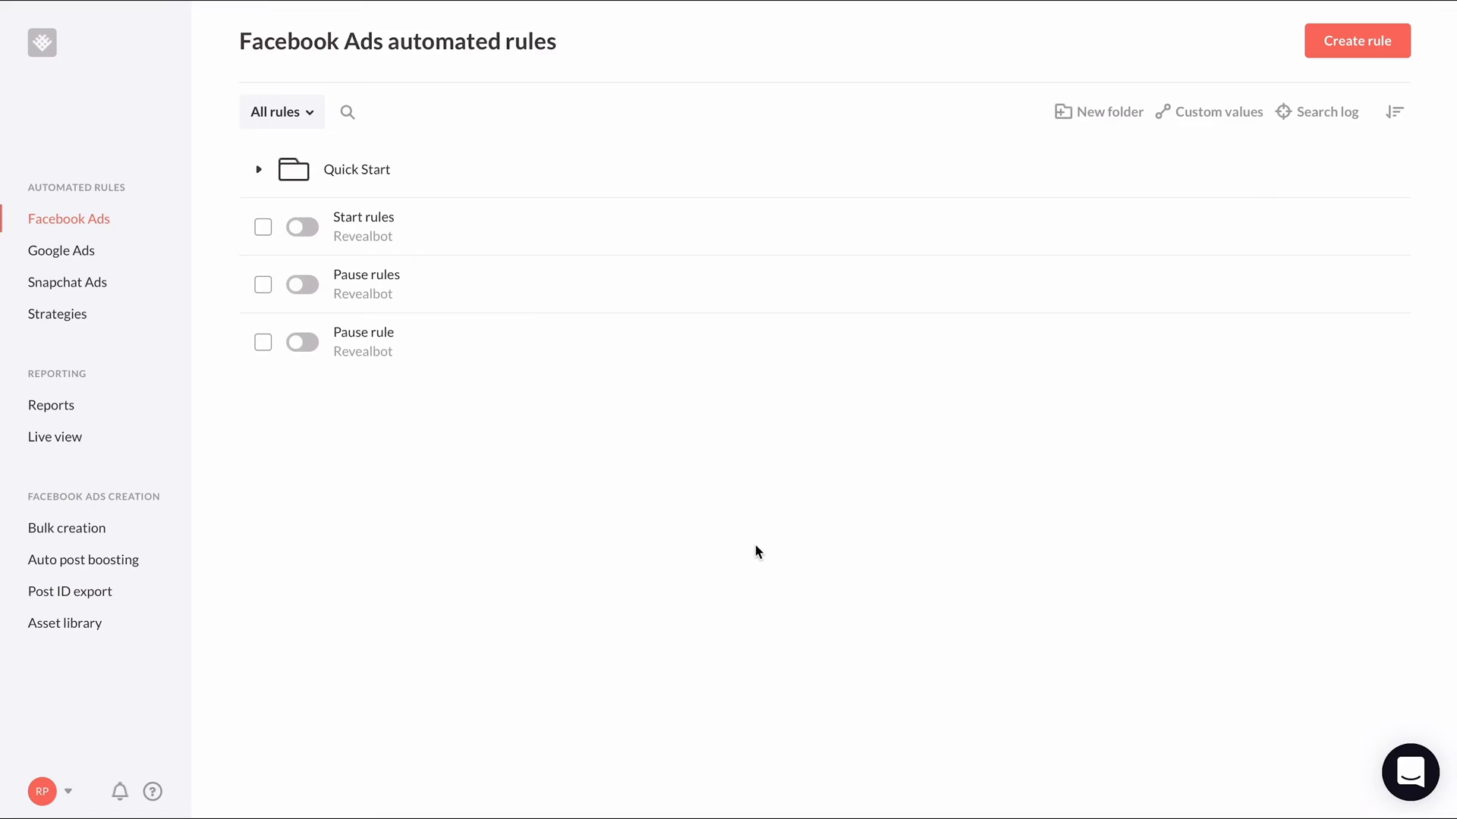
mouse_move(1249, 285)
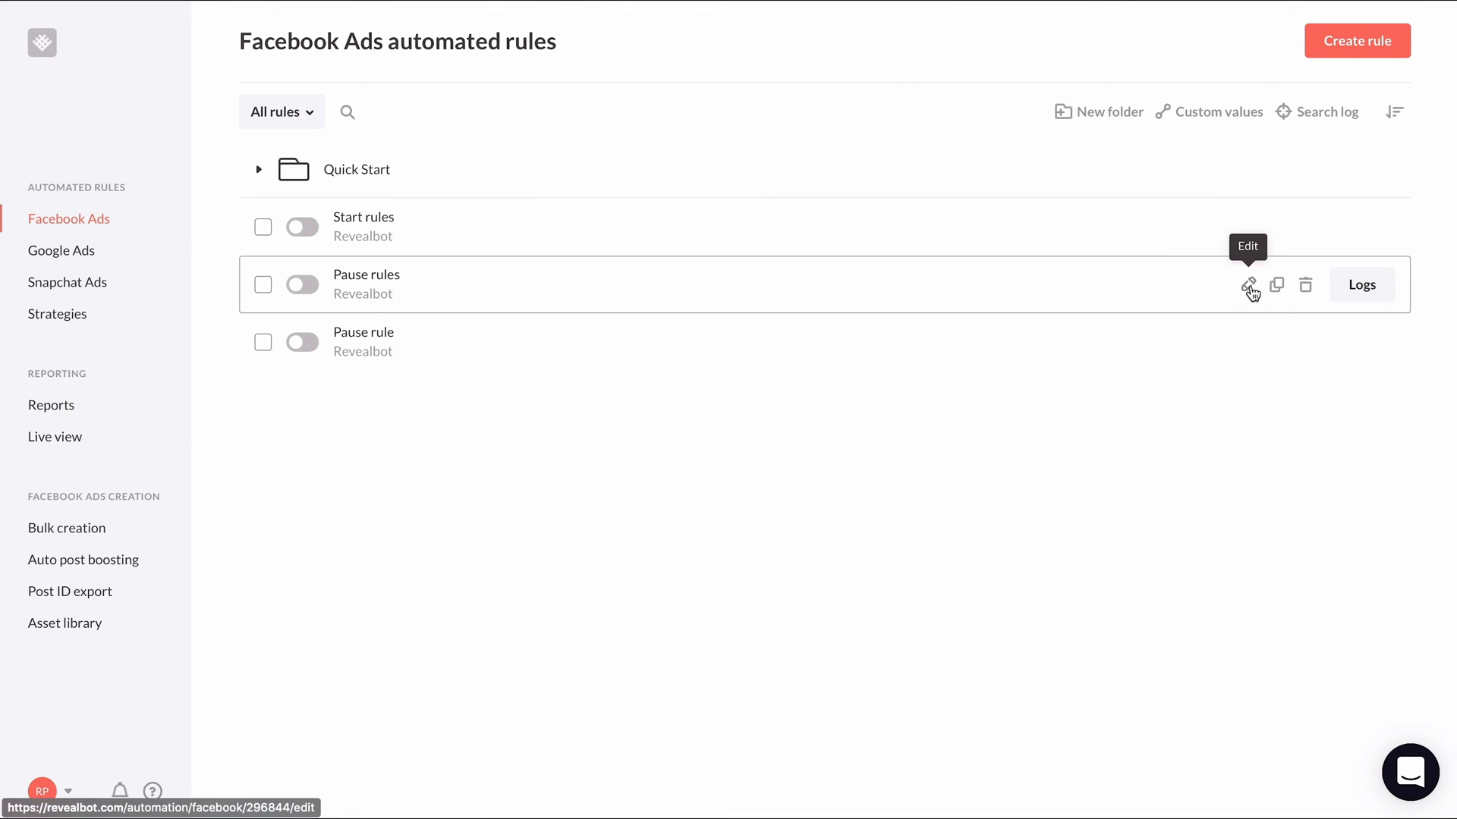
Open the copied Pause rules rule for editing and rename it 'Duplication'.
left_click(1276, 285)
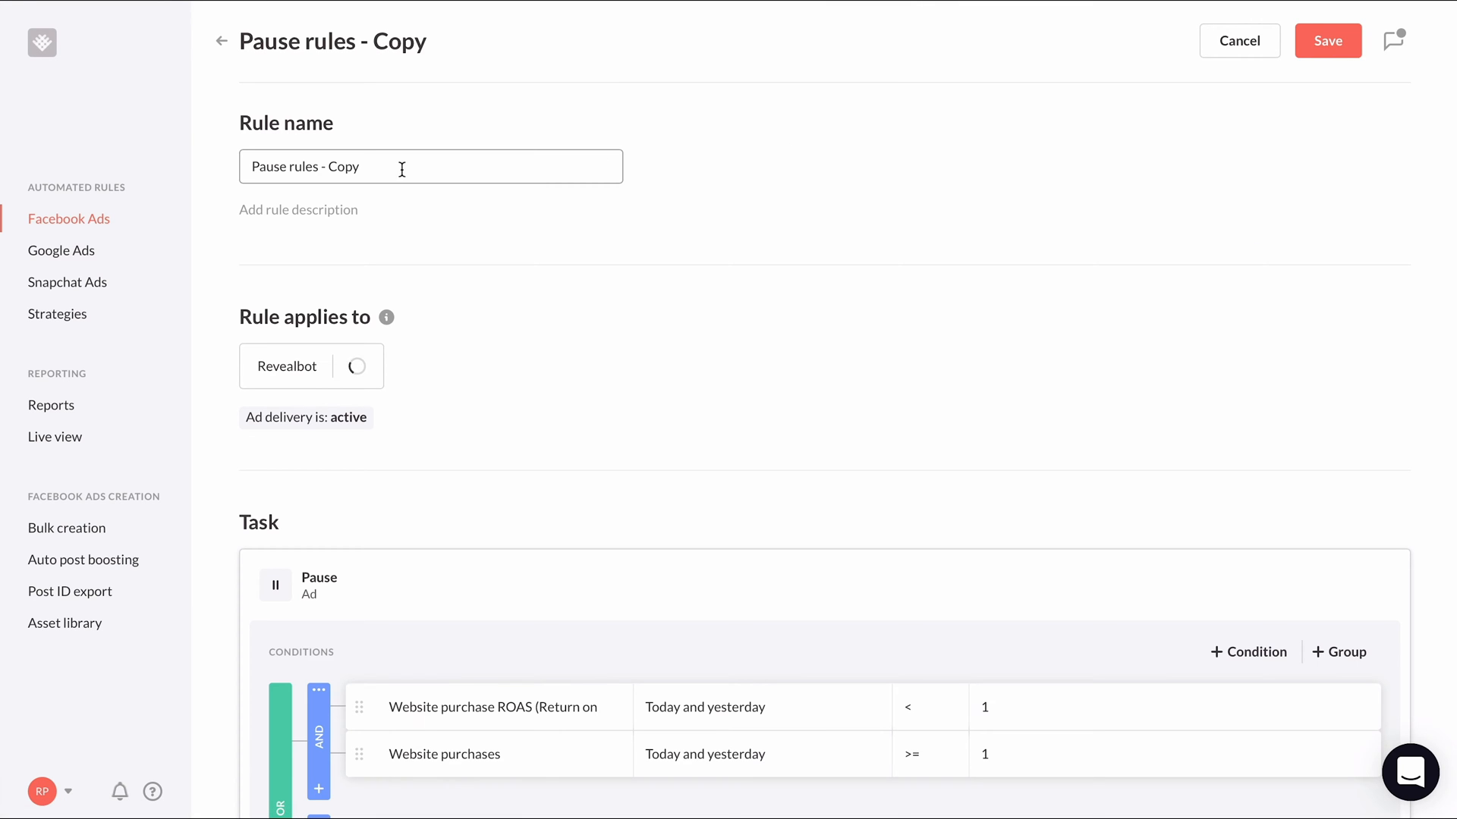
type("Dupl")
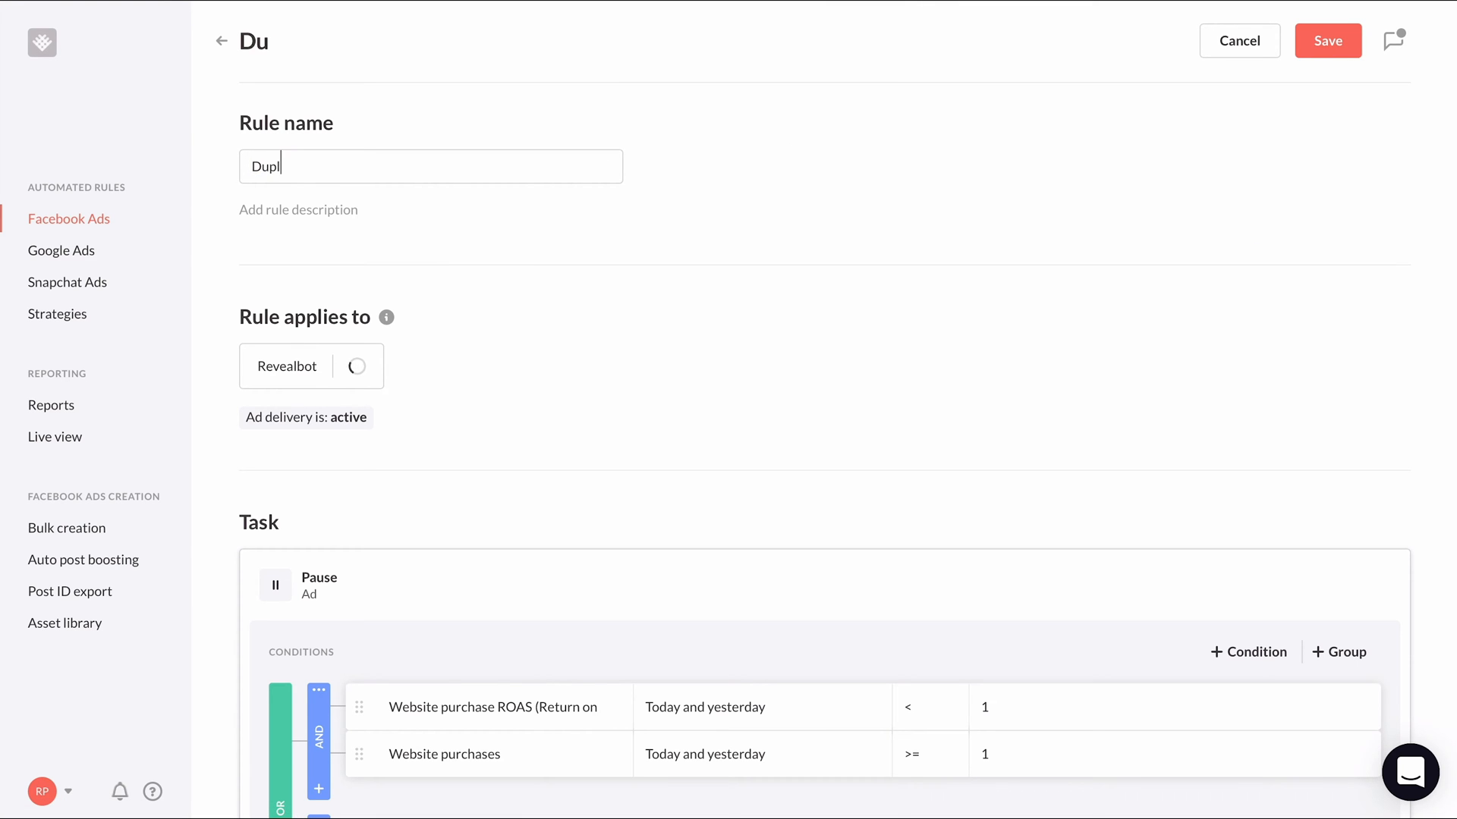
type("ication")
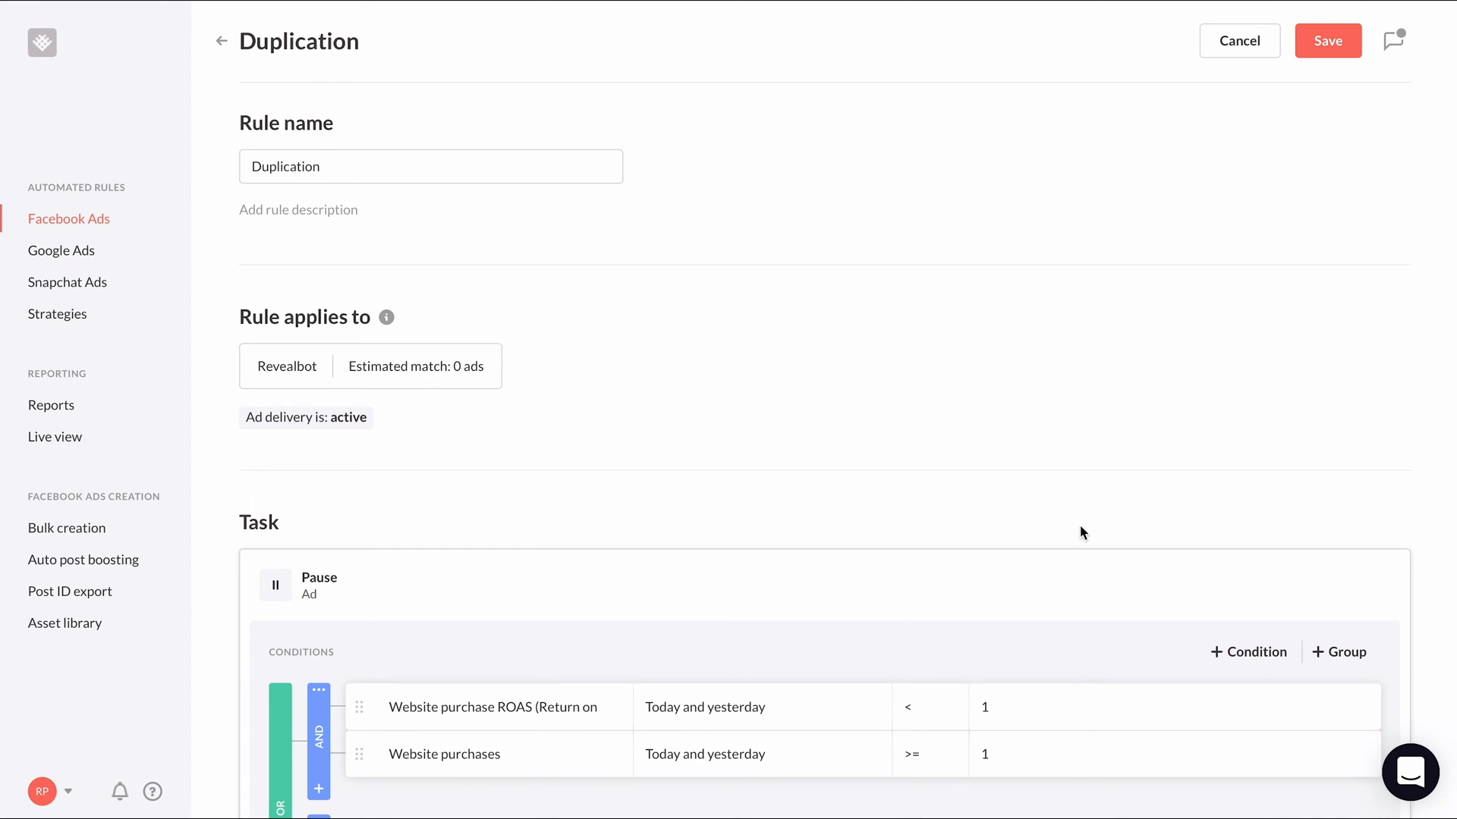
mouse_move(508, 393)
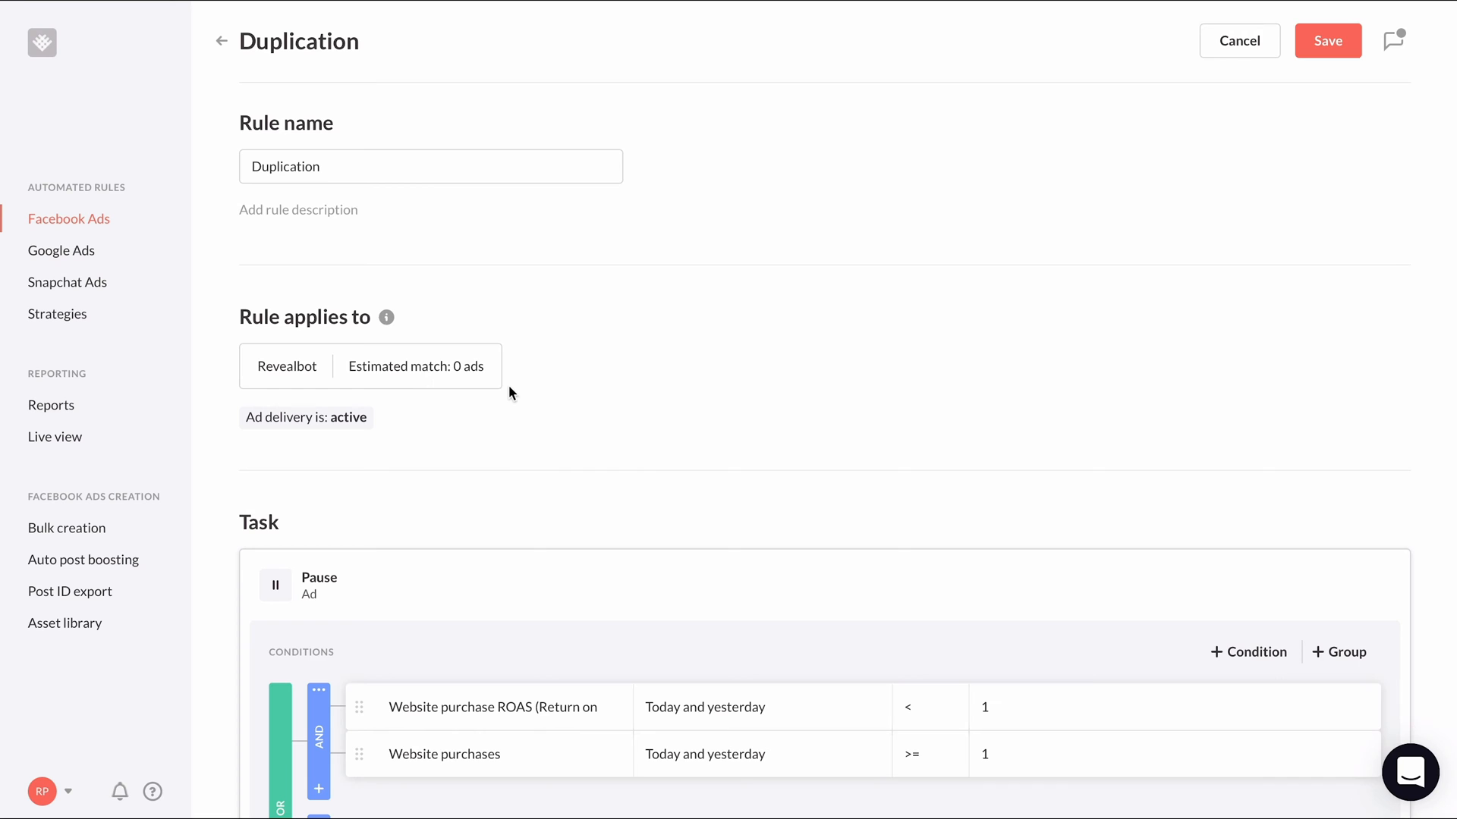
mouse_move(543, 402)
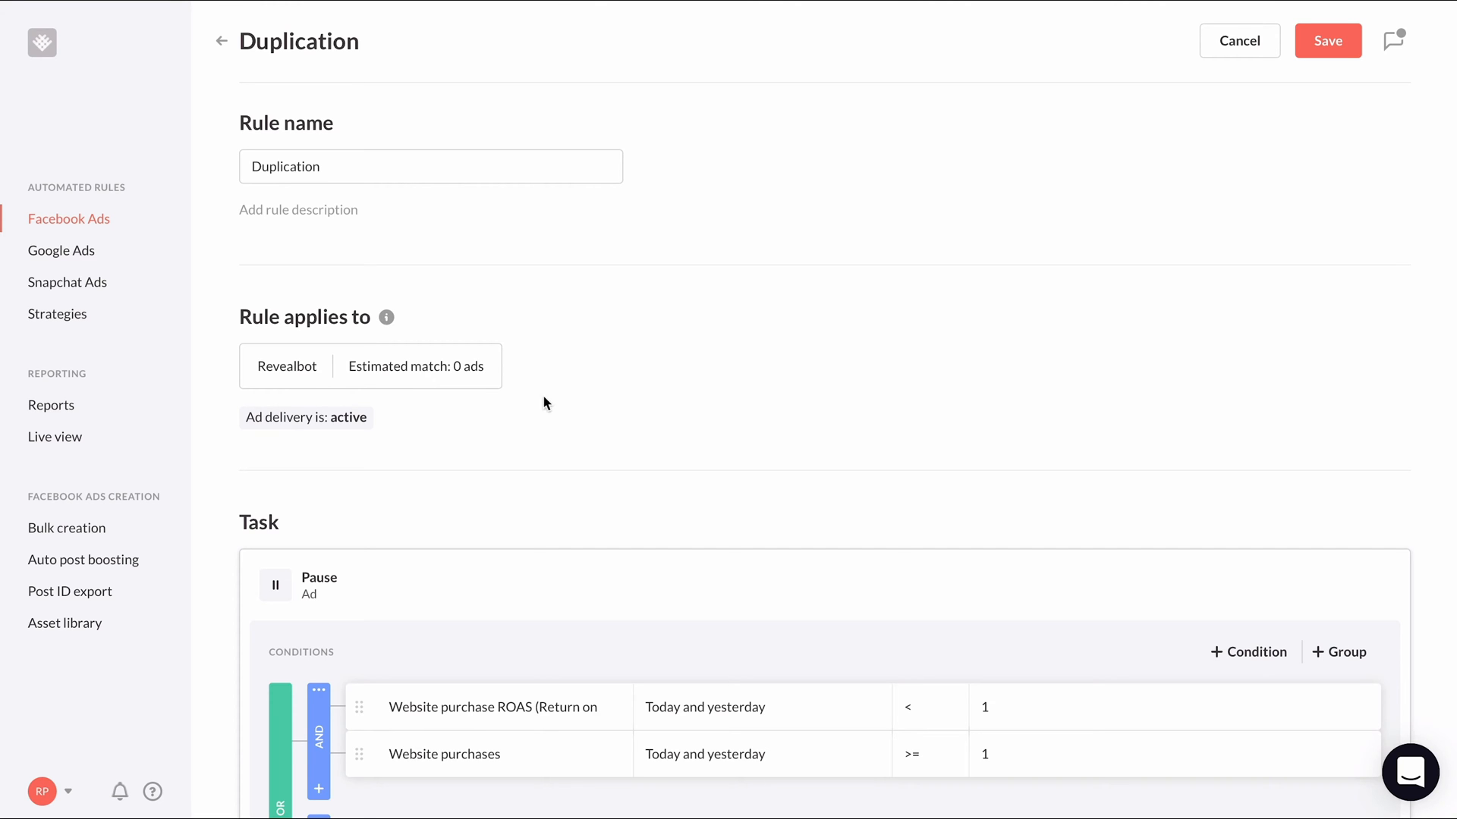
Change the rule's task action from Pause to Duplicate, appending ' - Copy 1' to duplicate names.
scroll("down", 3)
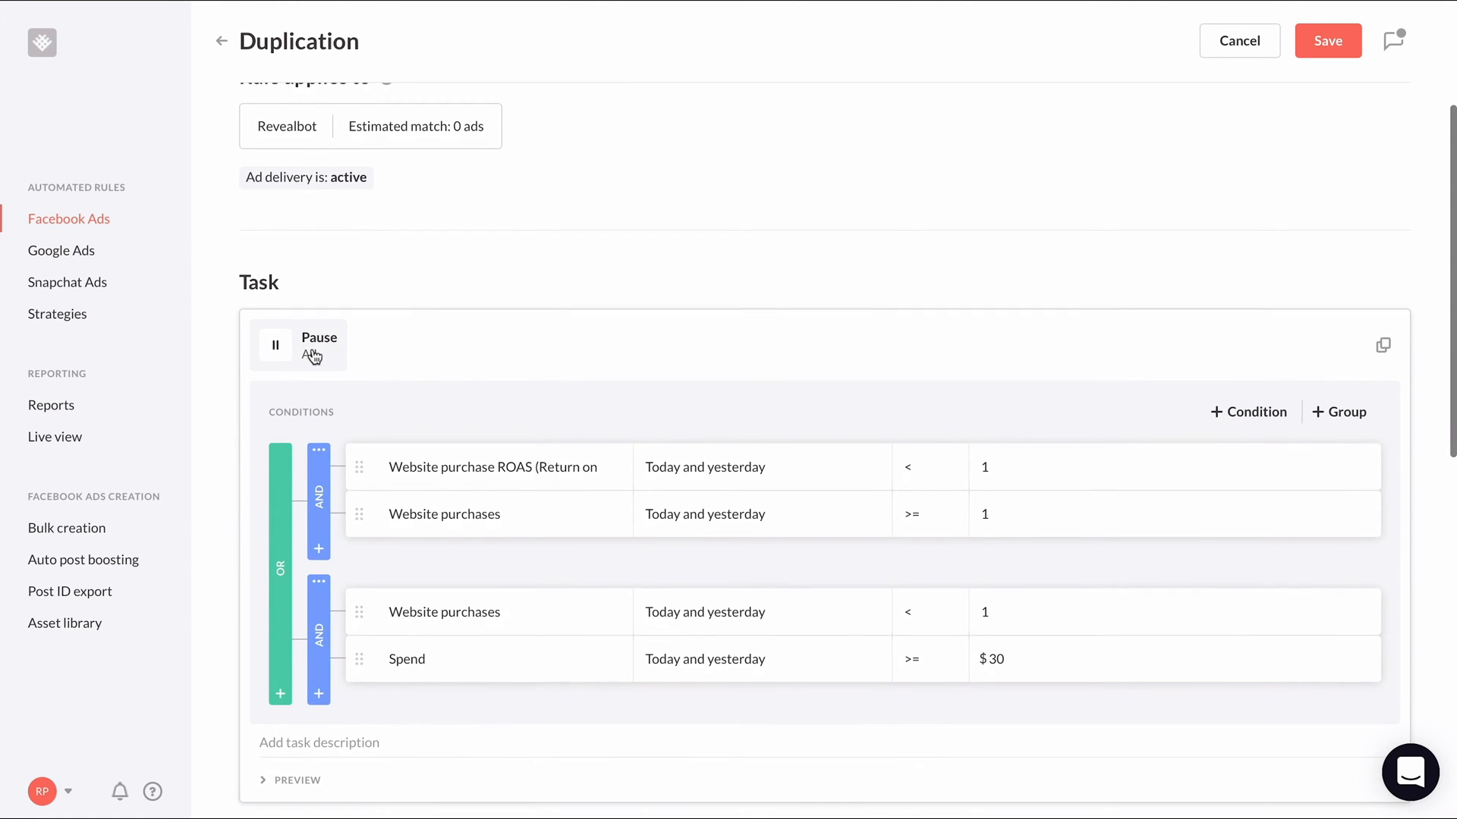
left_click(319, 344)
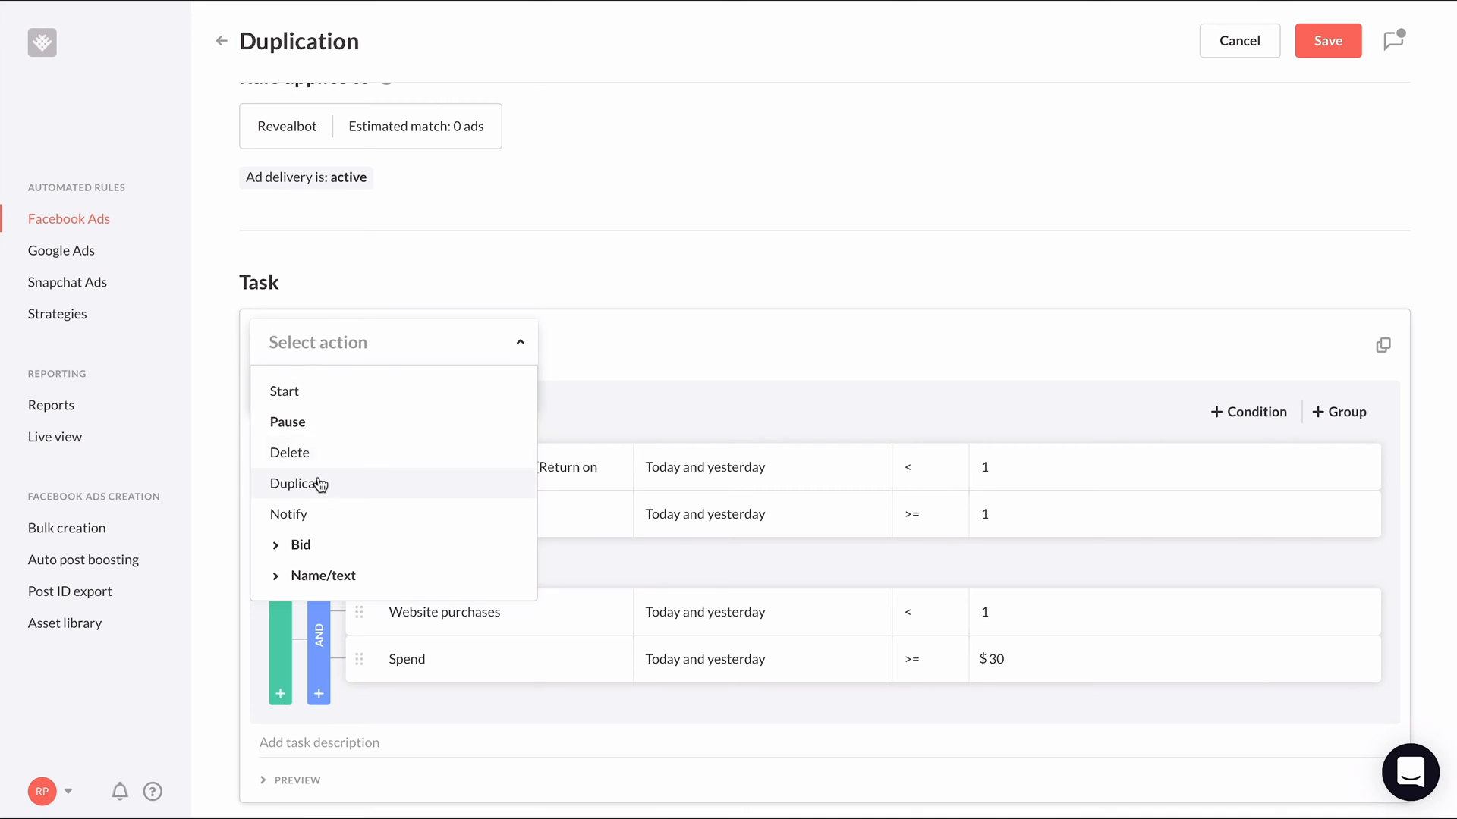
left_click(298, 483)
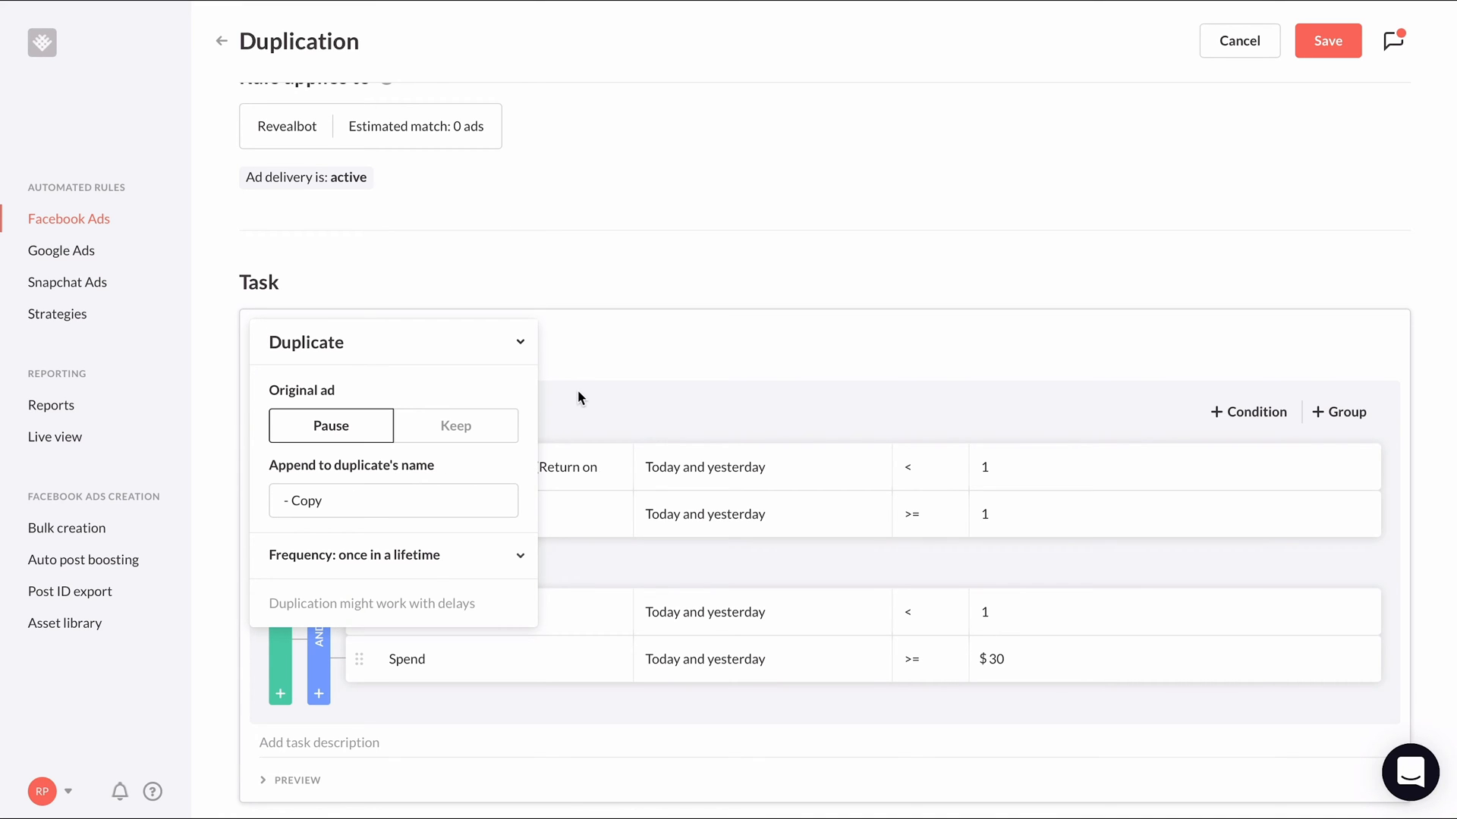
left_click(393, 500)
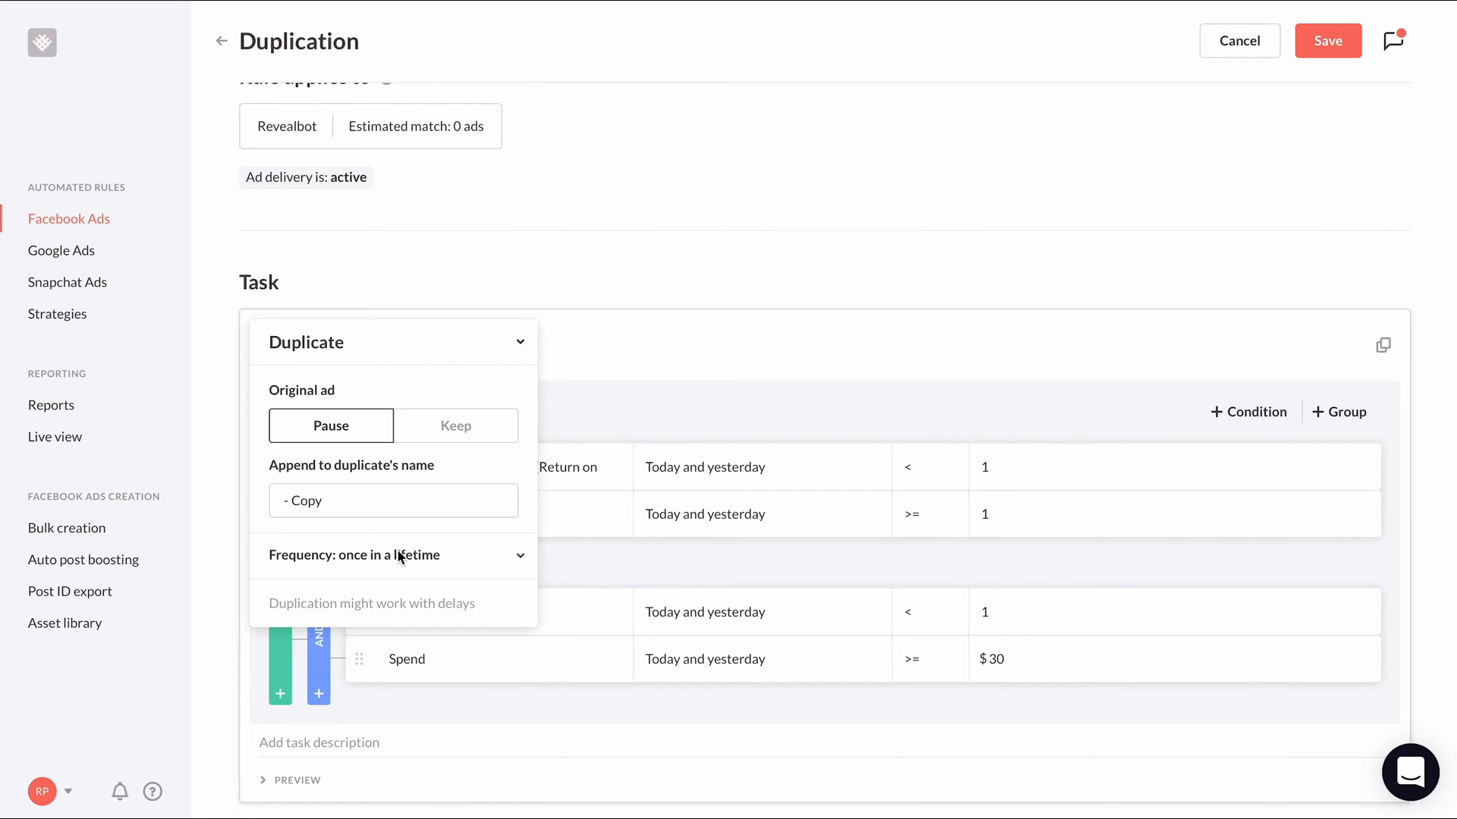
mouse_move(398, 525)
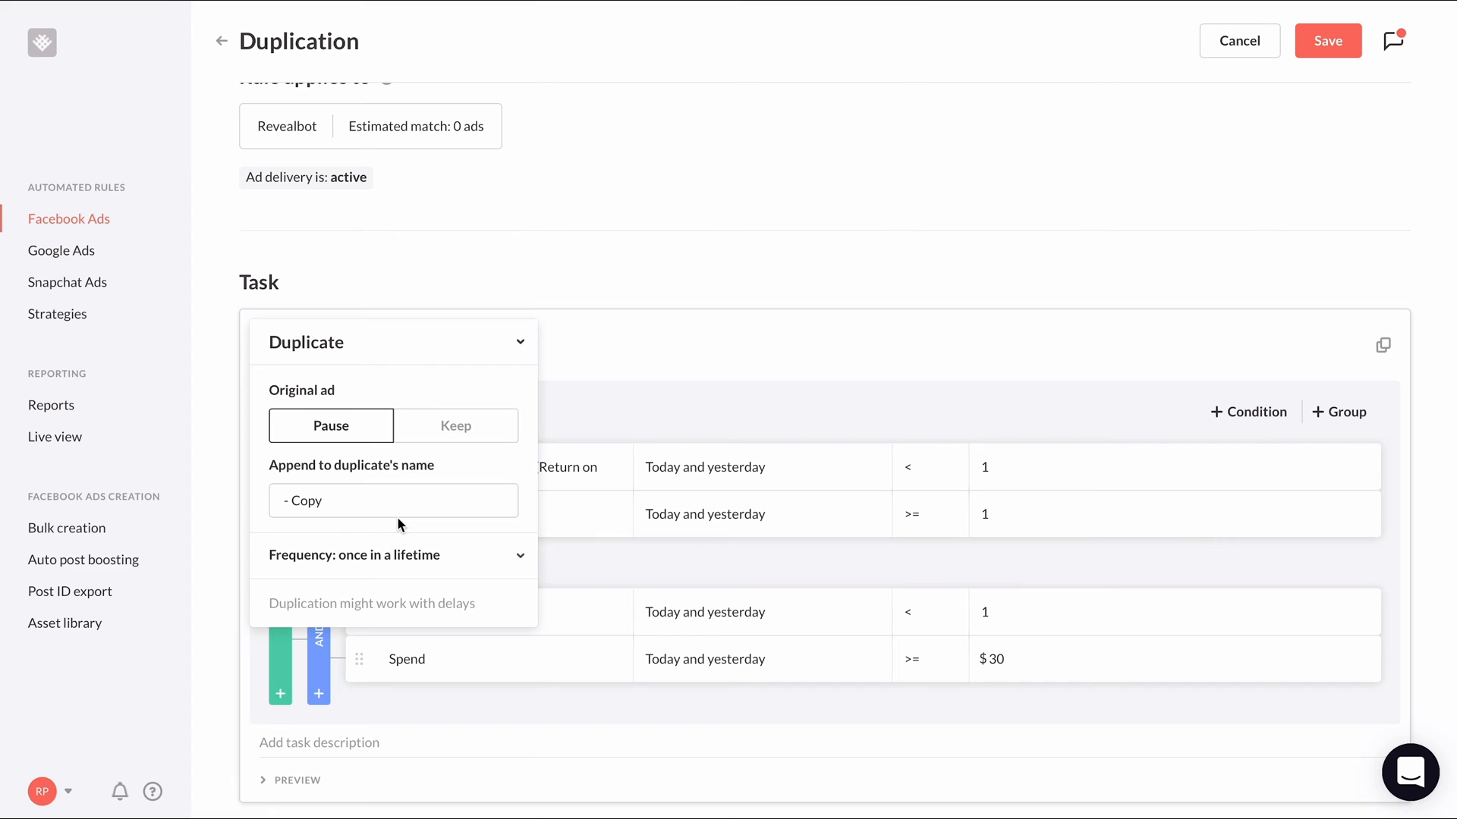
left_click(390, 500)
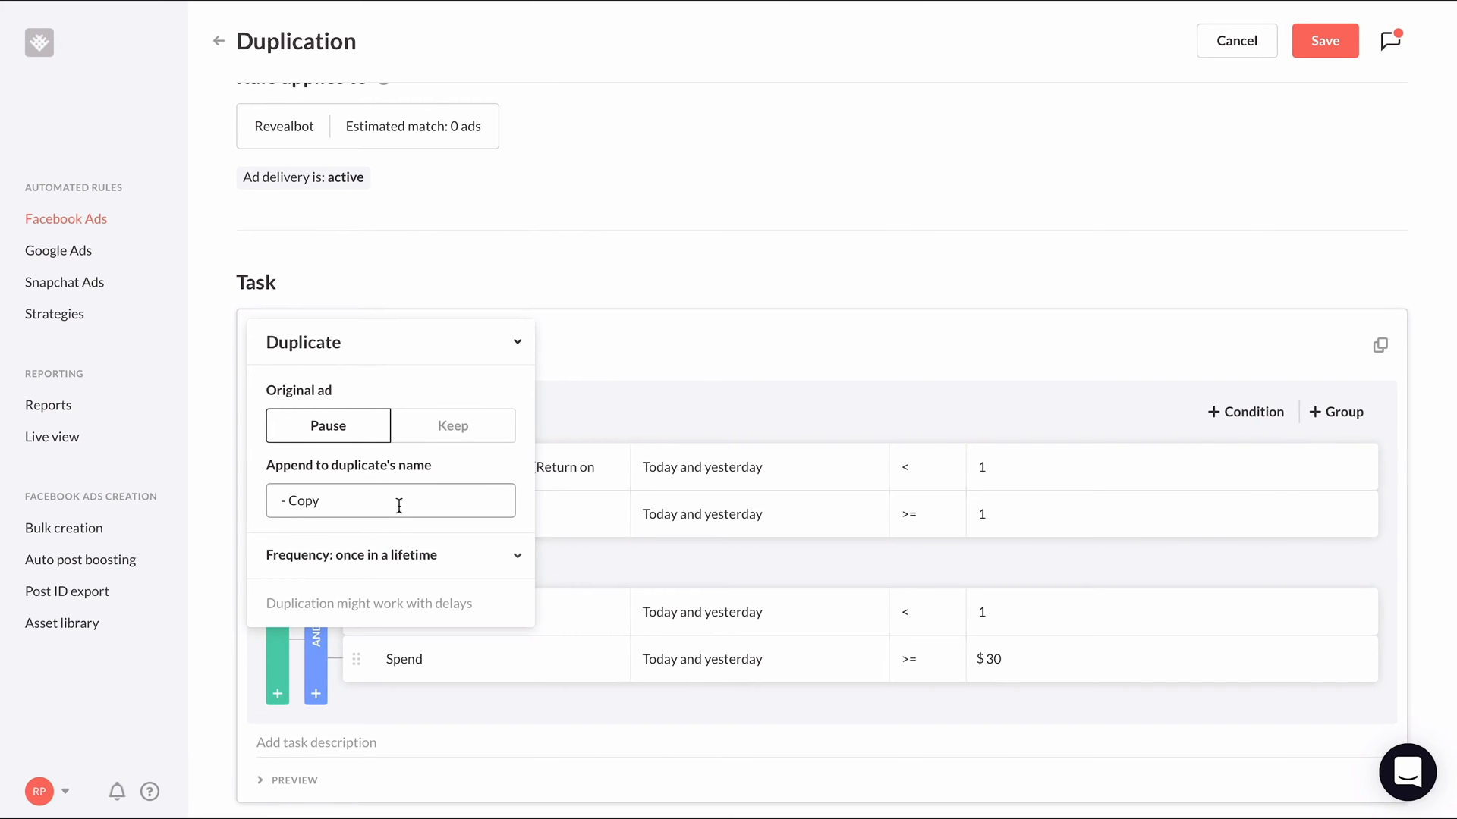
type("1")
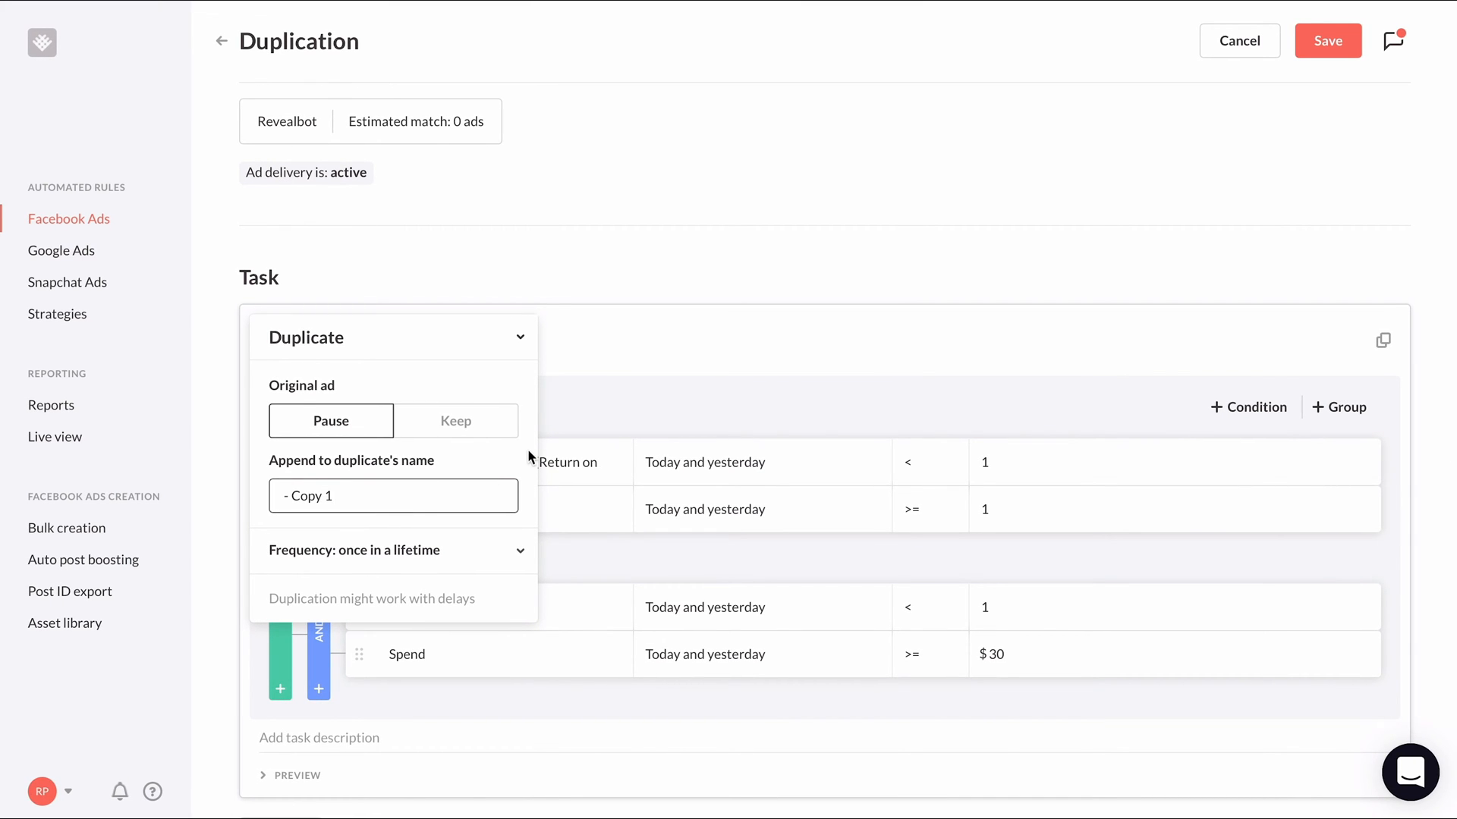
mouse_move(599, 423)
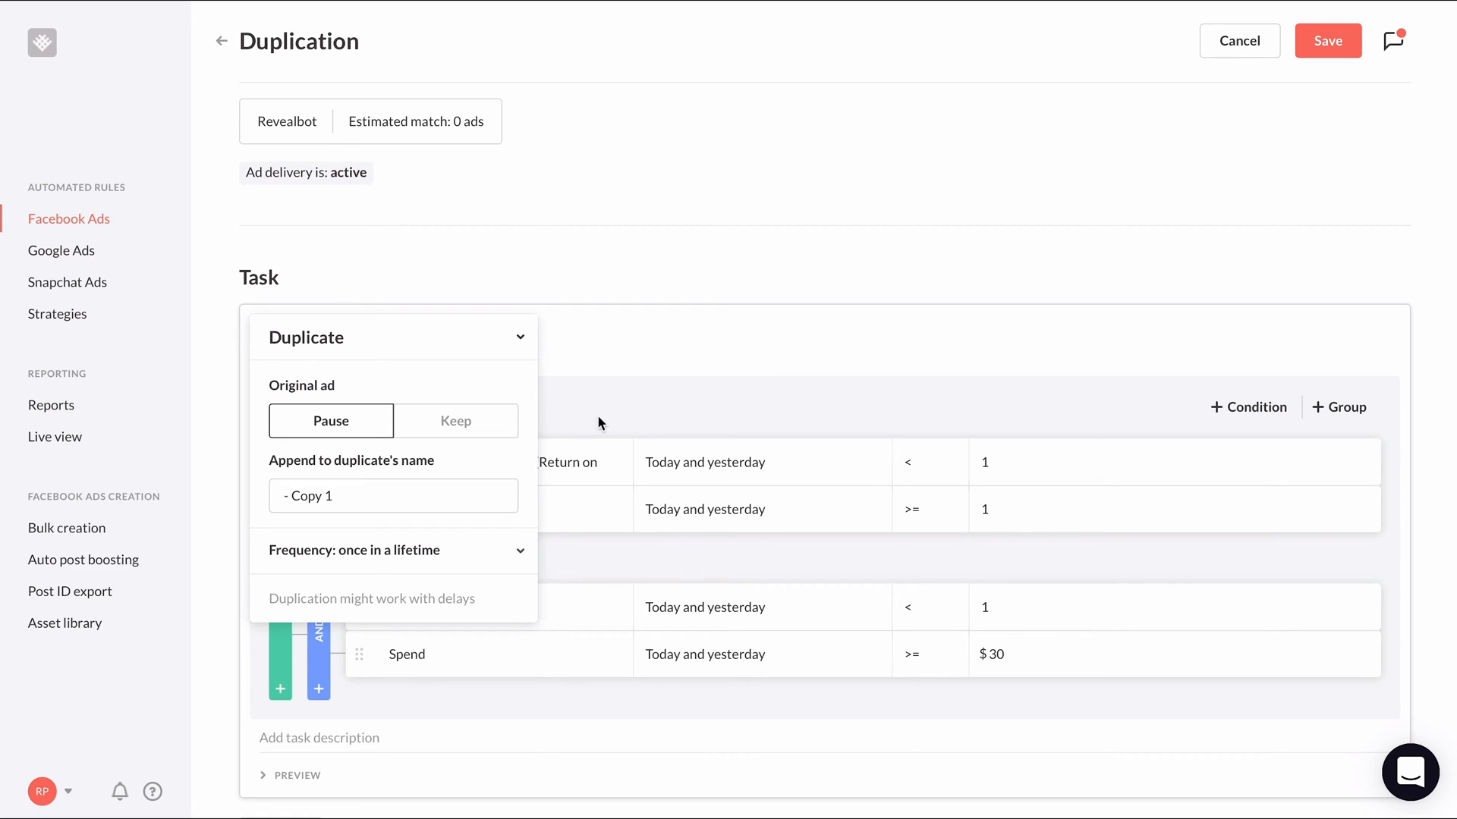
mouse_move(627, 413)
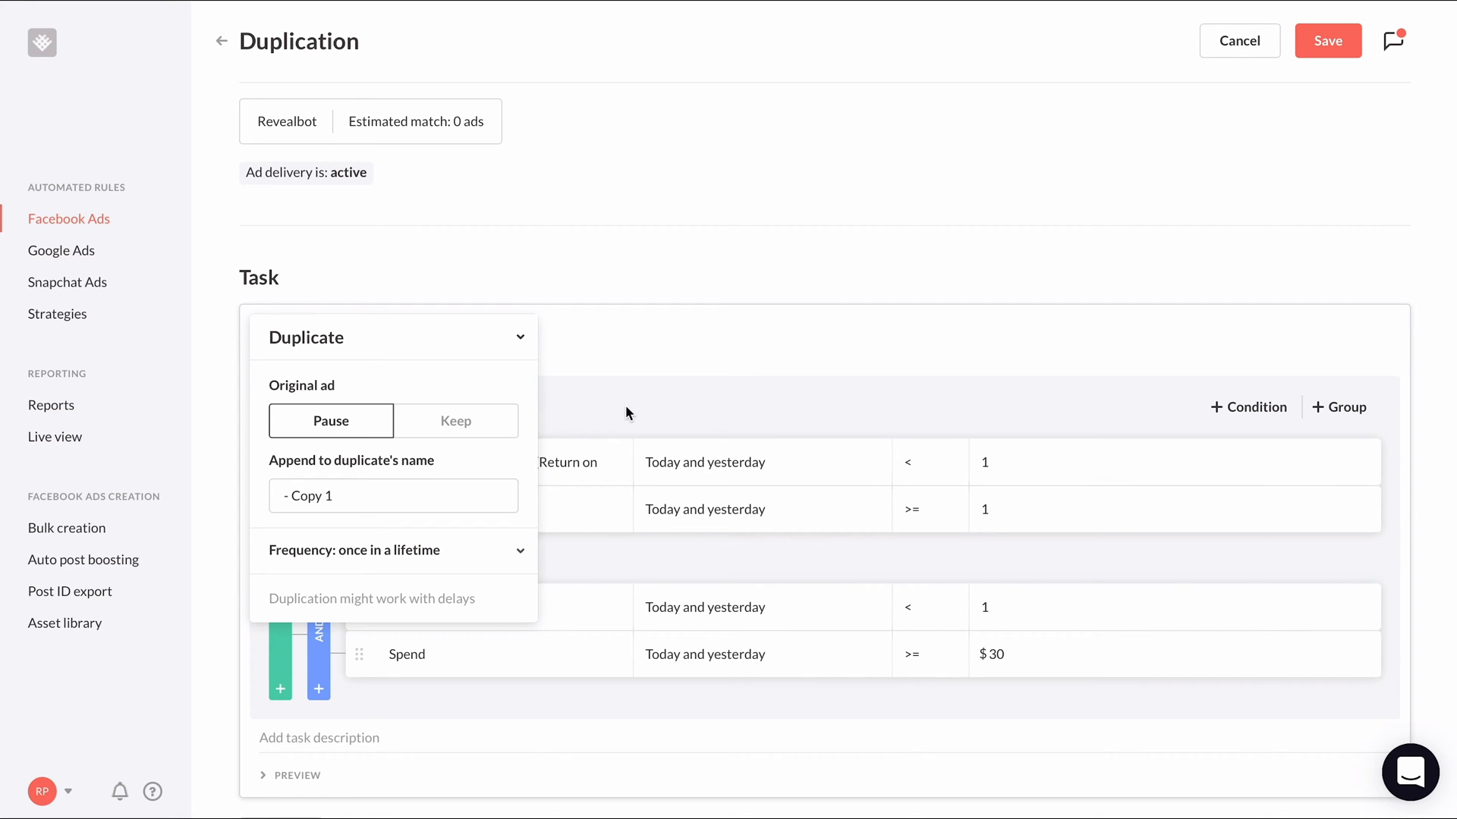
left_click(628, 414)
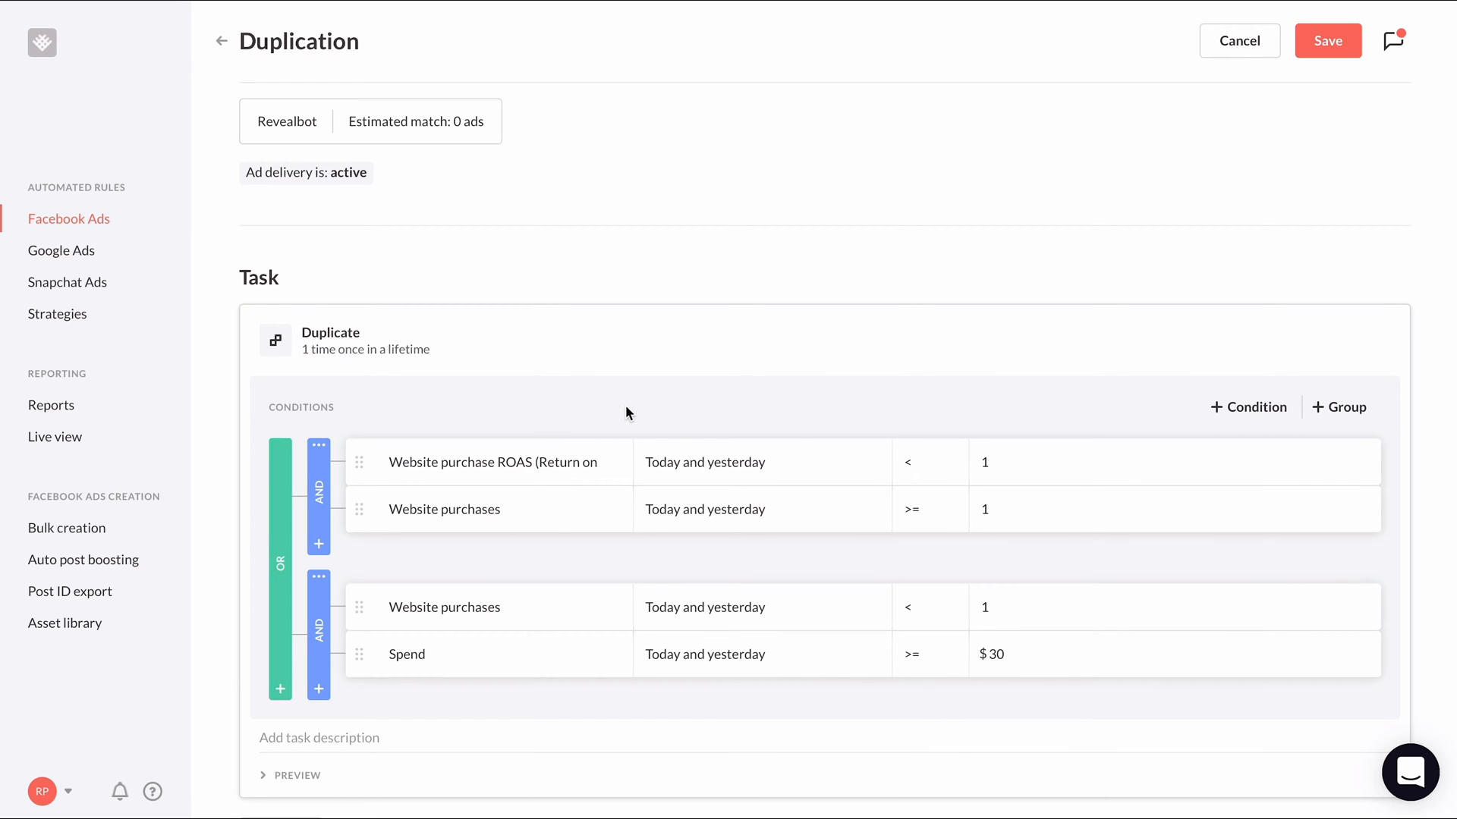
Review the rule preview and save the Duplication rule.
scroll("down", 3)
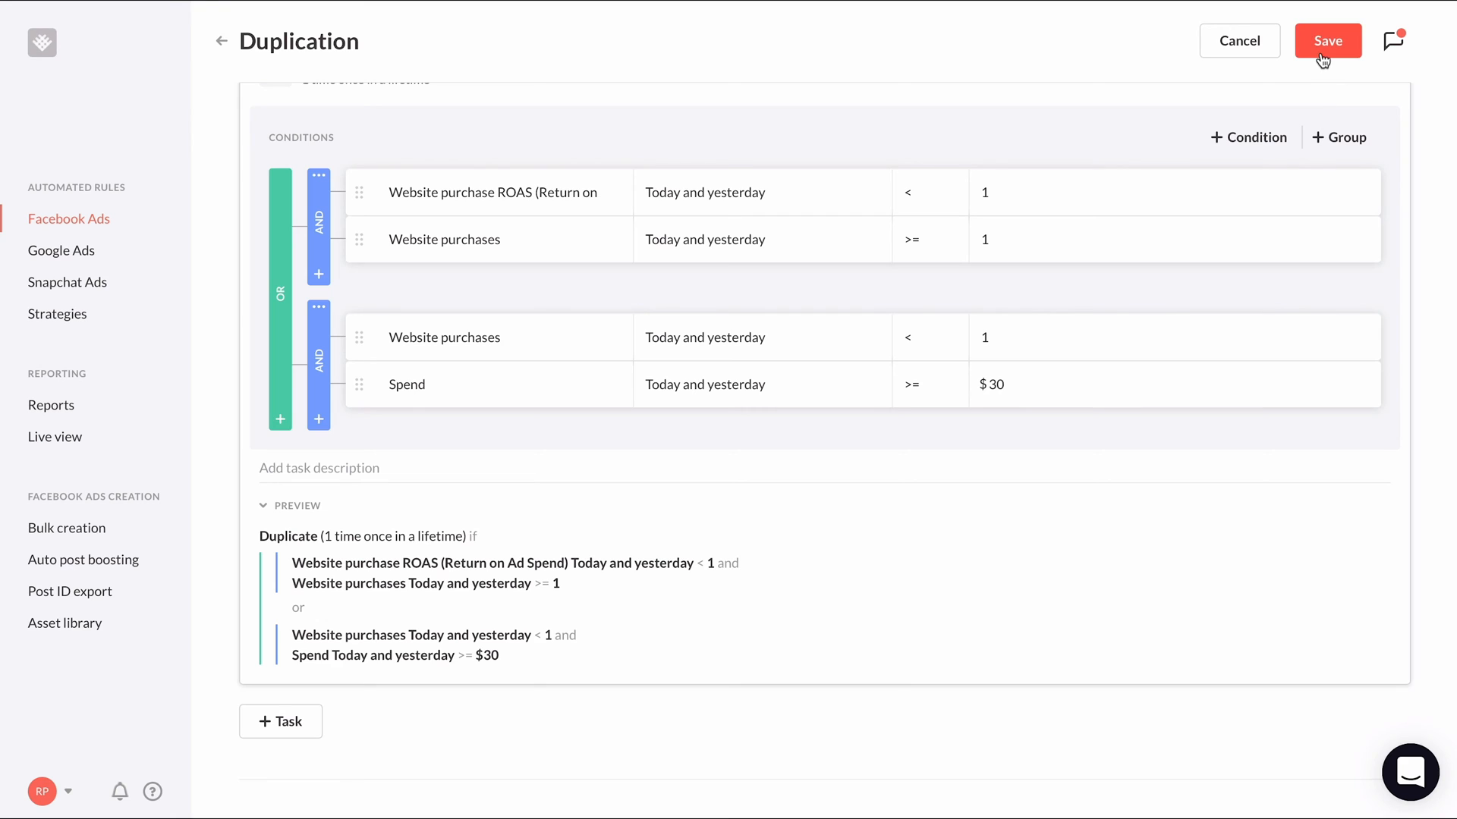
left_click(1327, 40)
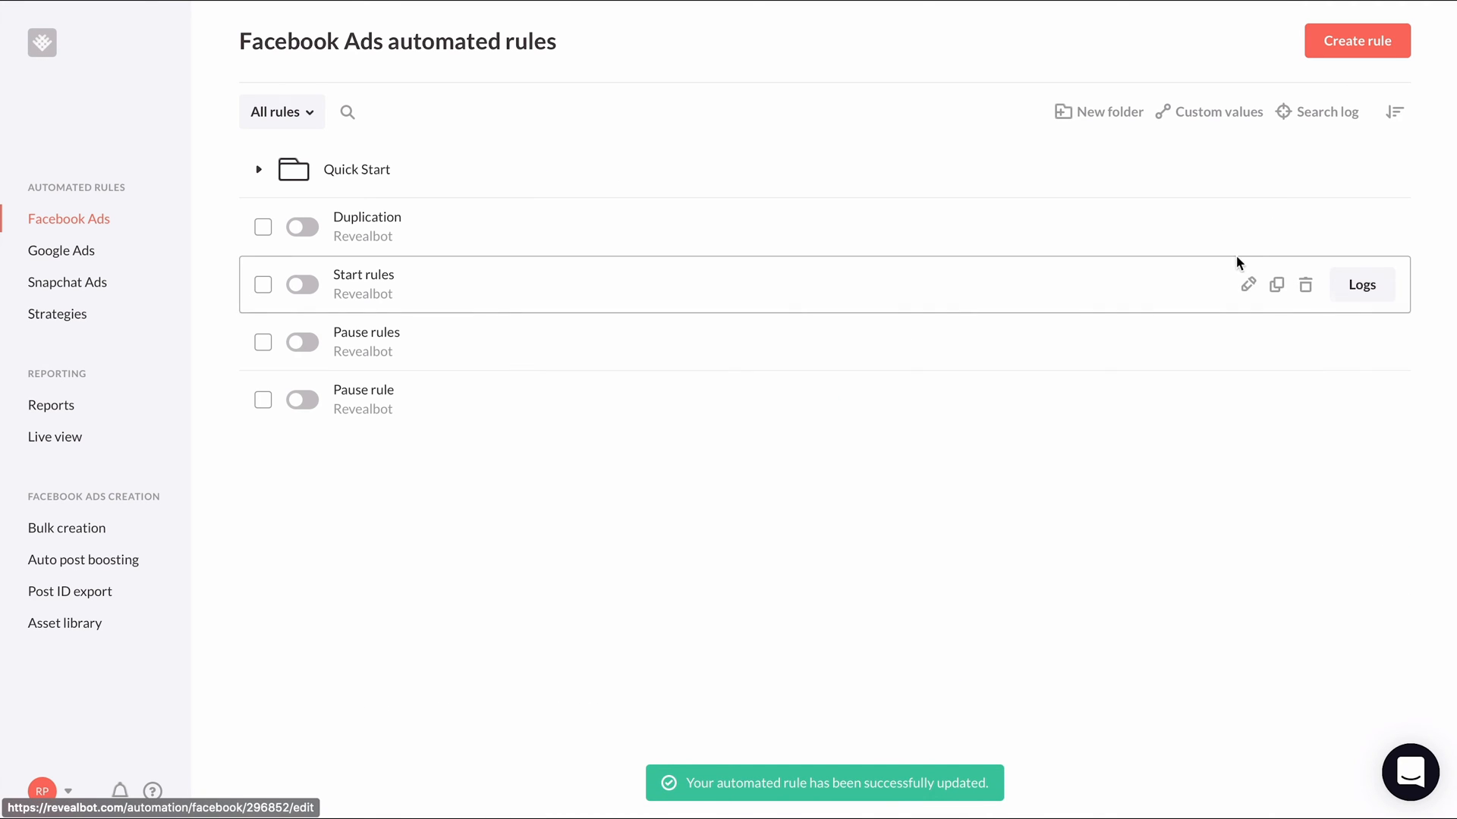
Copy the Duplication rule and rename the copy 'Duplication 2'.
left_click(1276, 285)
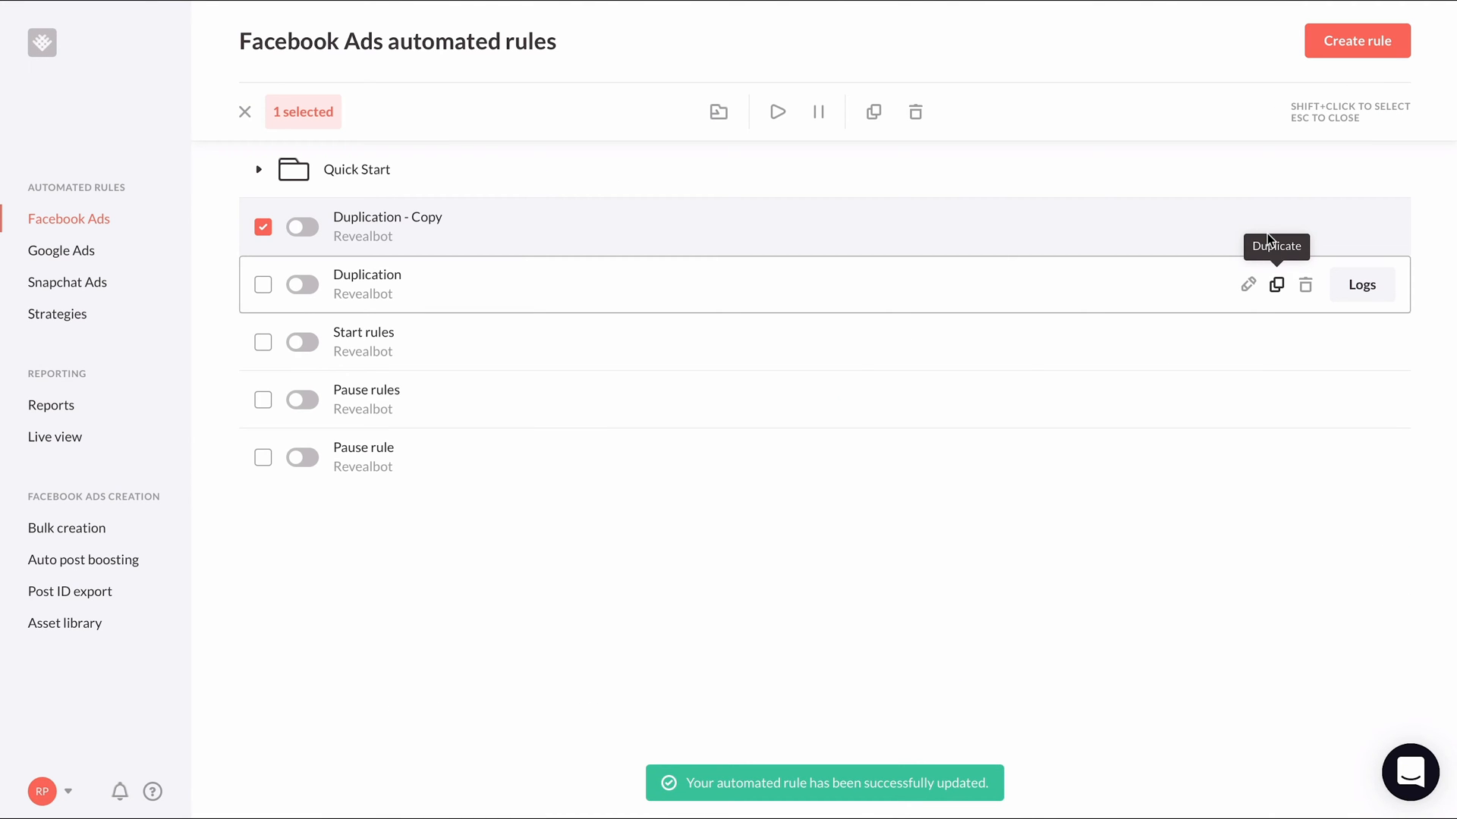
left_click(1247, 285)
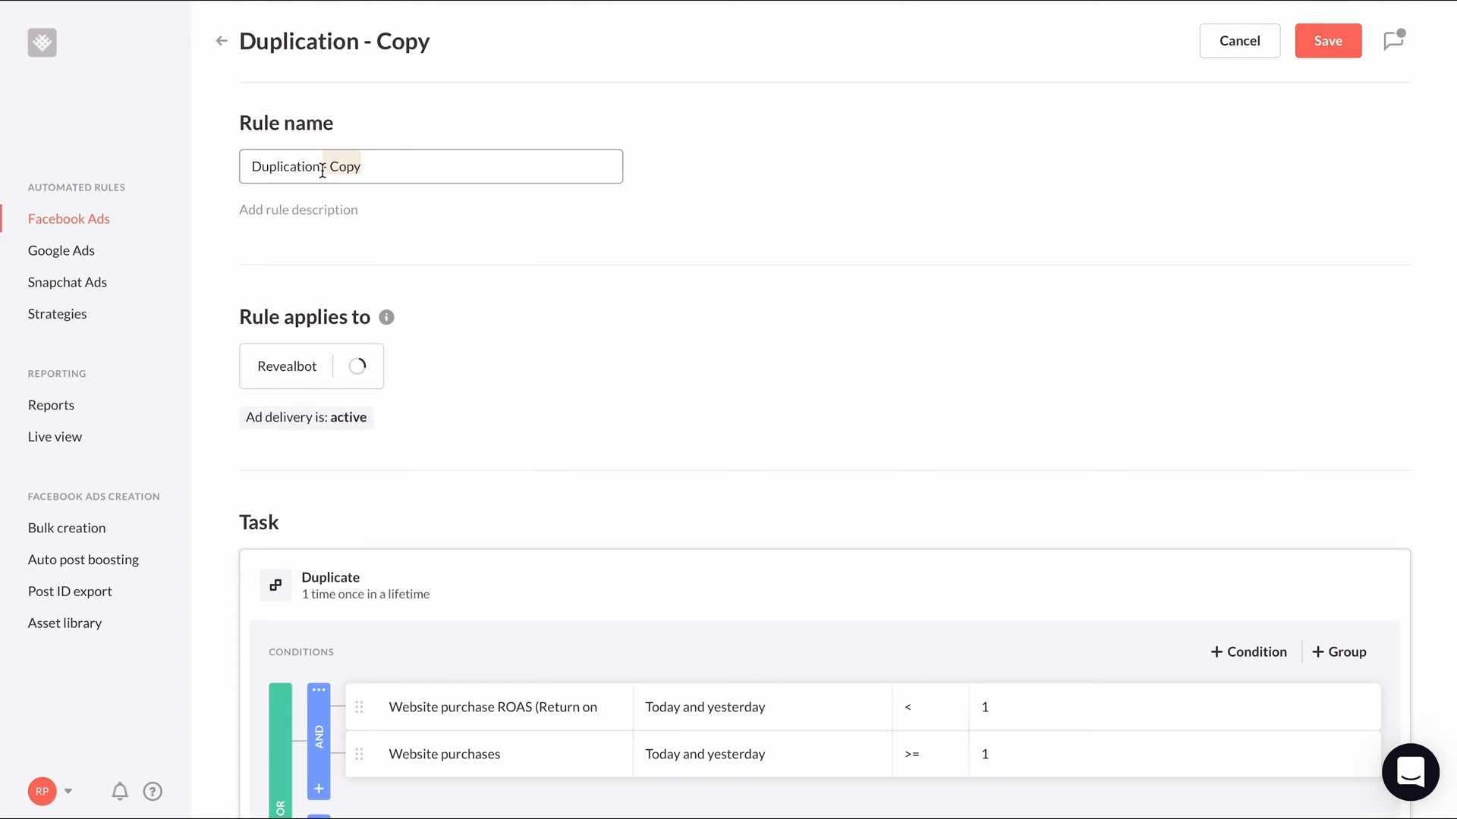
type("Duplication 2")
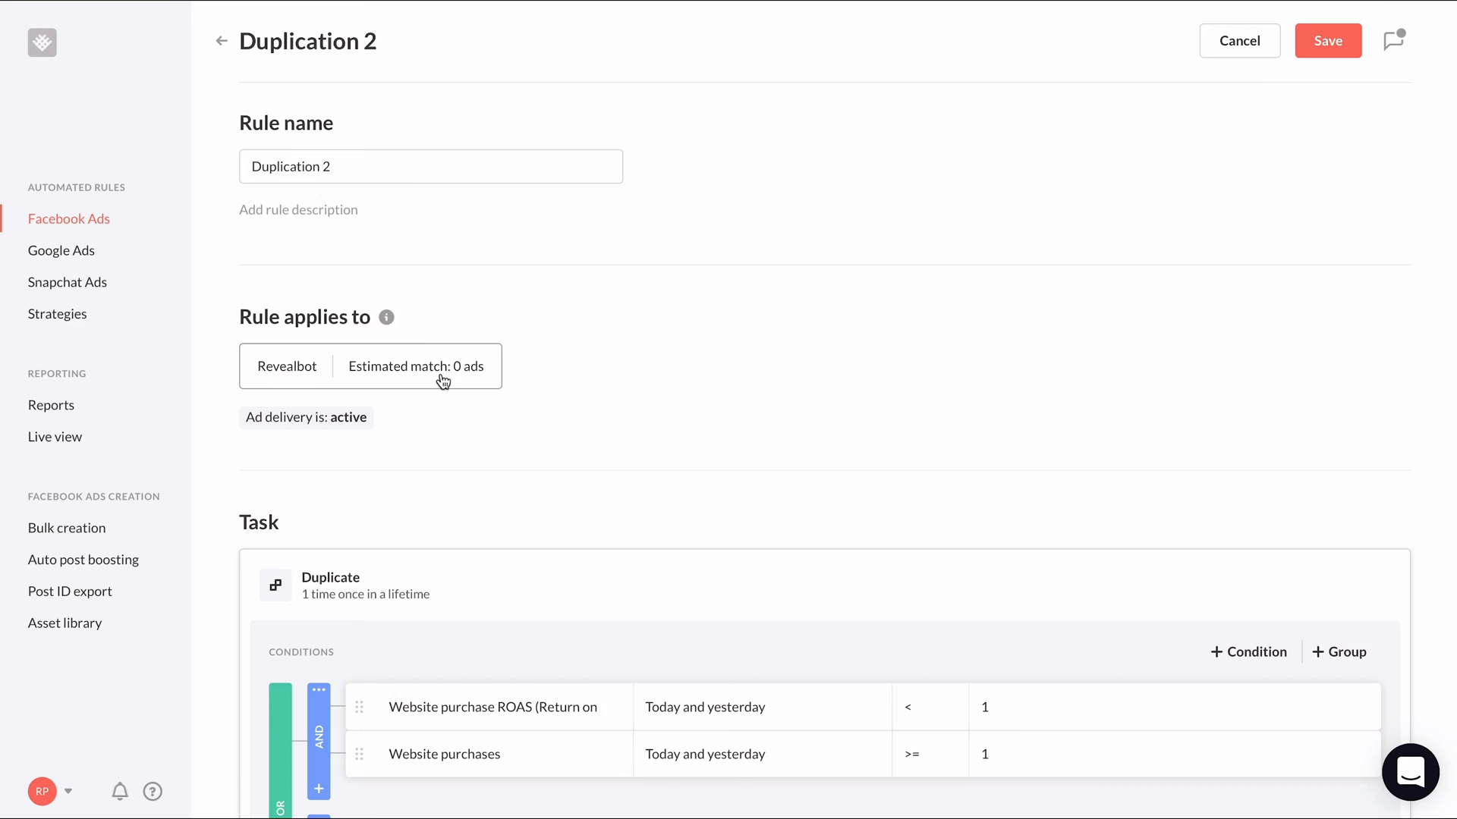
Add an Ad name contains '- Copy 1' condition to the ad selection filter.
left_click(415, 366)
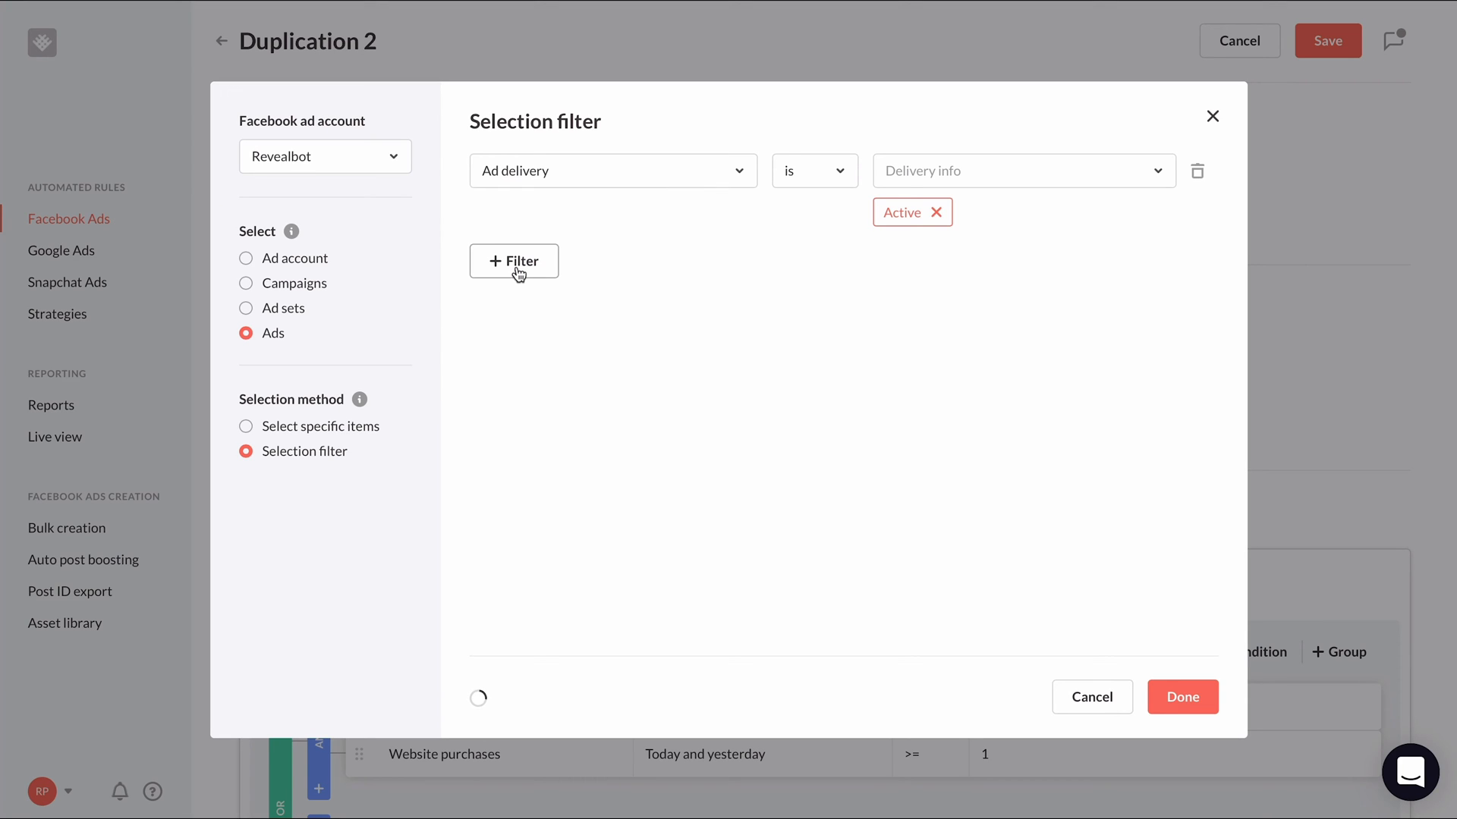
left_click(514, 260)
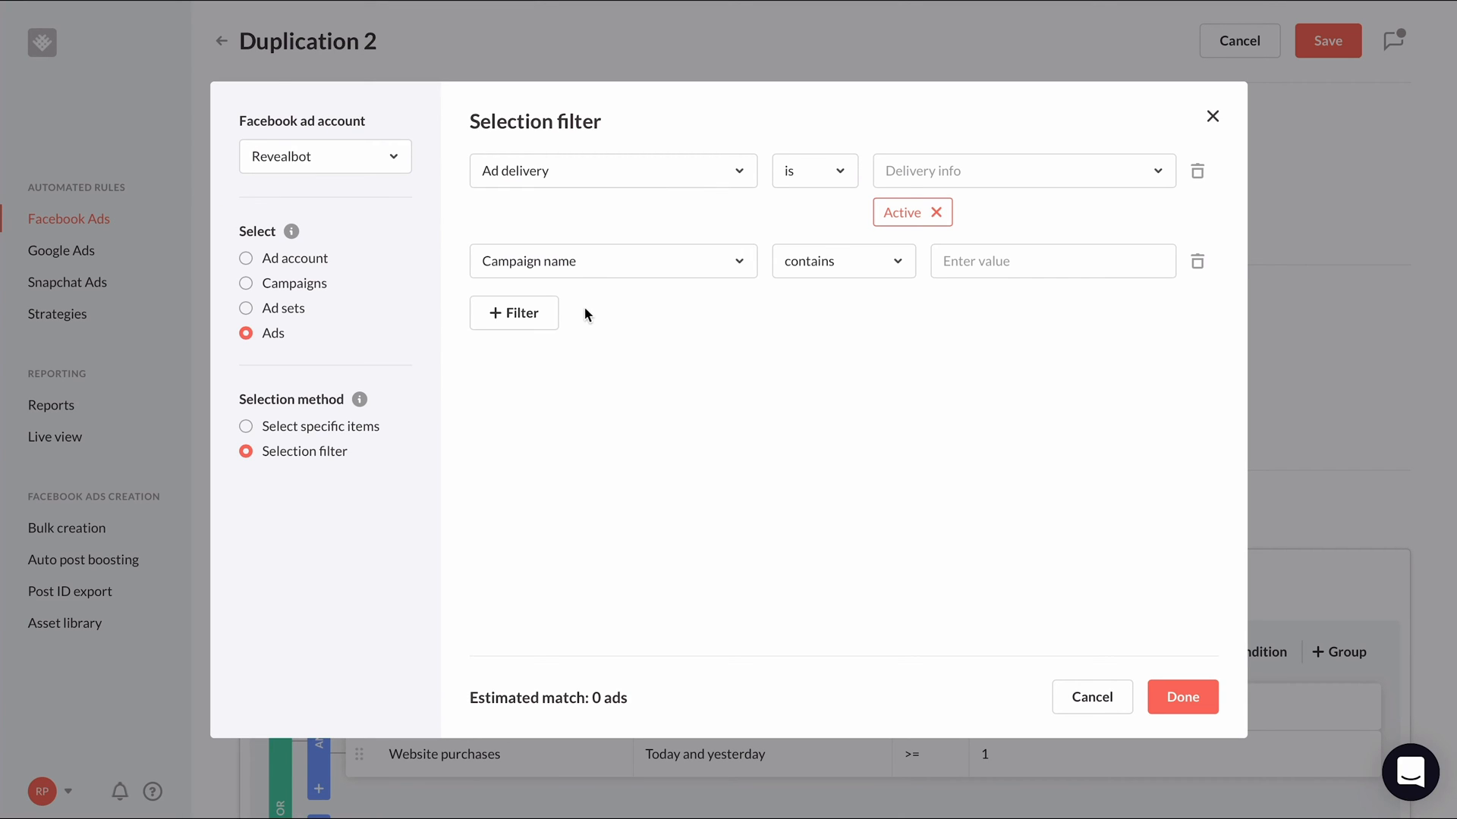
left_click(612, 261)
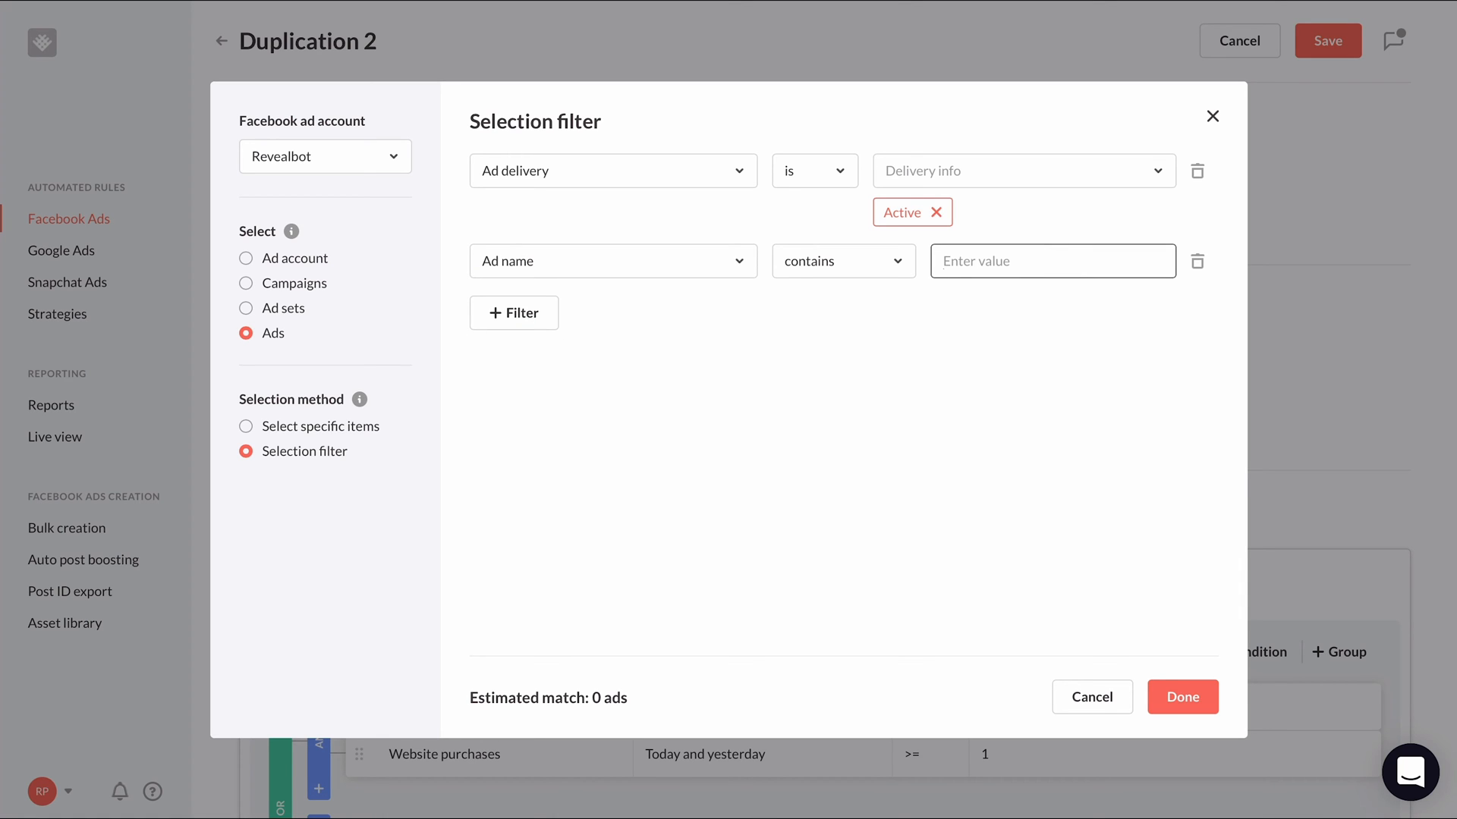
type("- Copy 1")
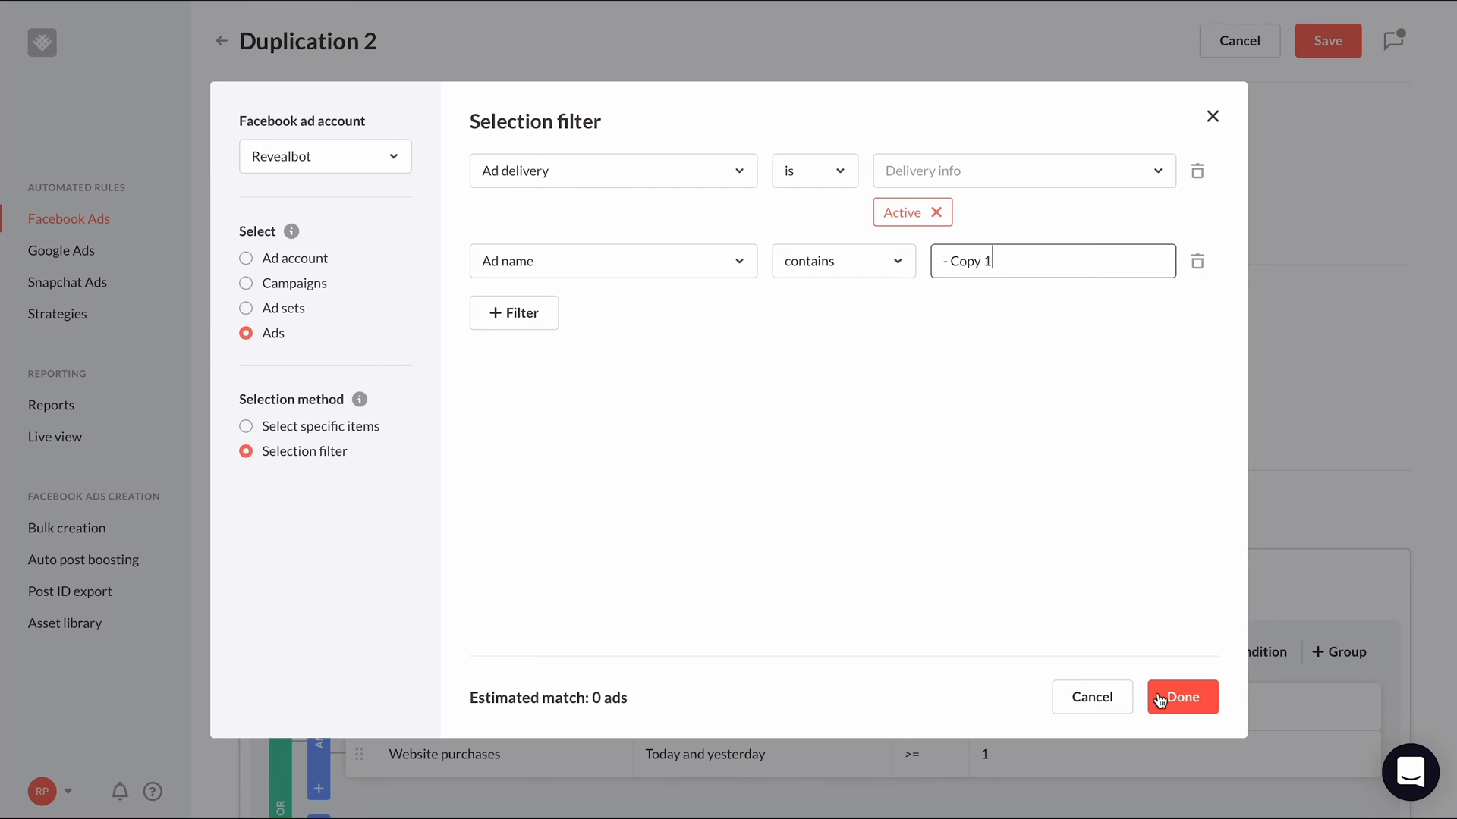
left_click(1182, 697)
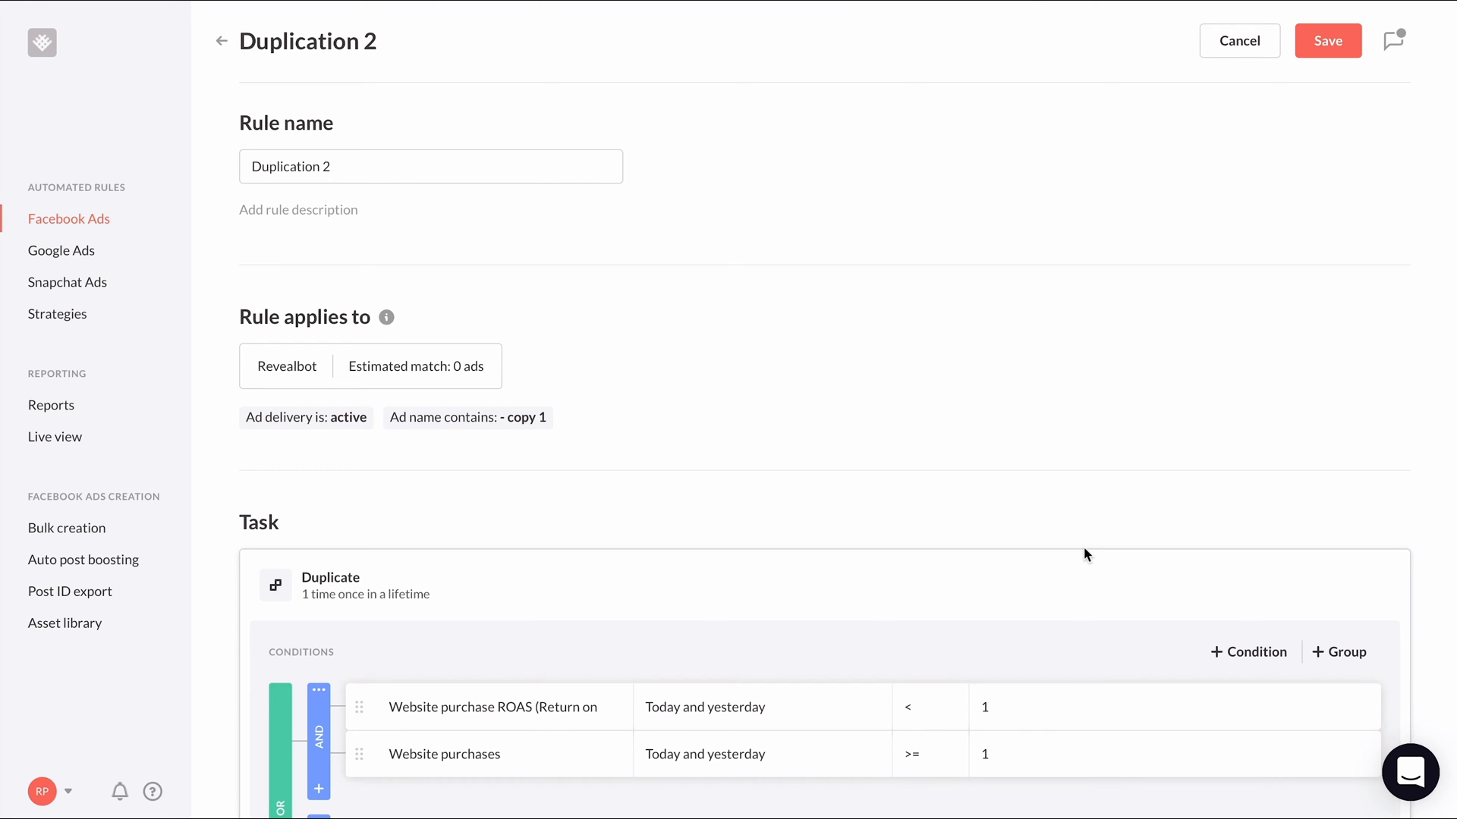
Set the Duplicate task to append ', 2' to duplicate names and save Duplication 2.
scroll("down", 3)
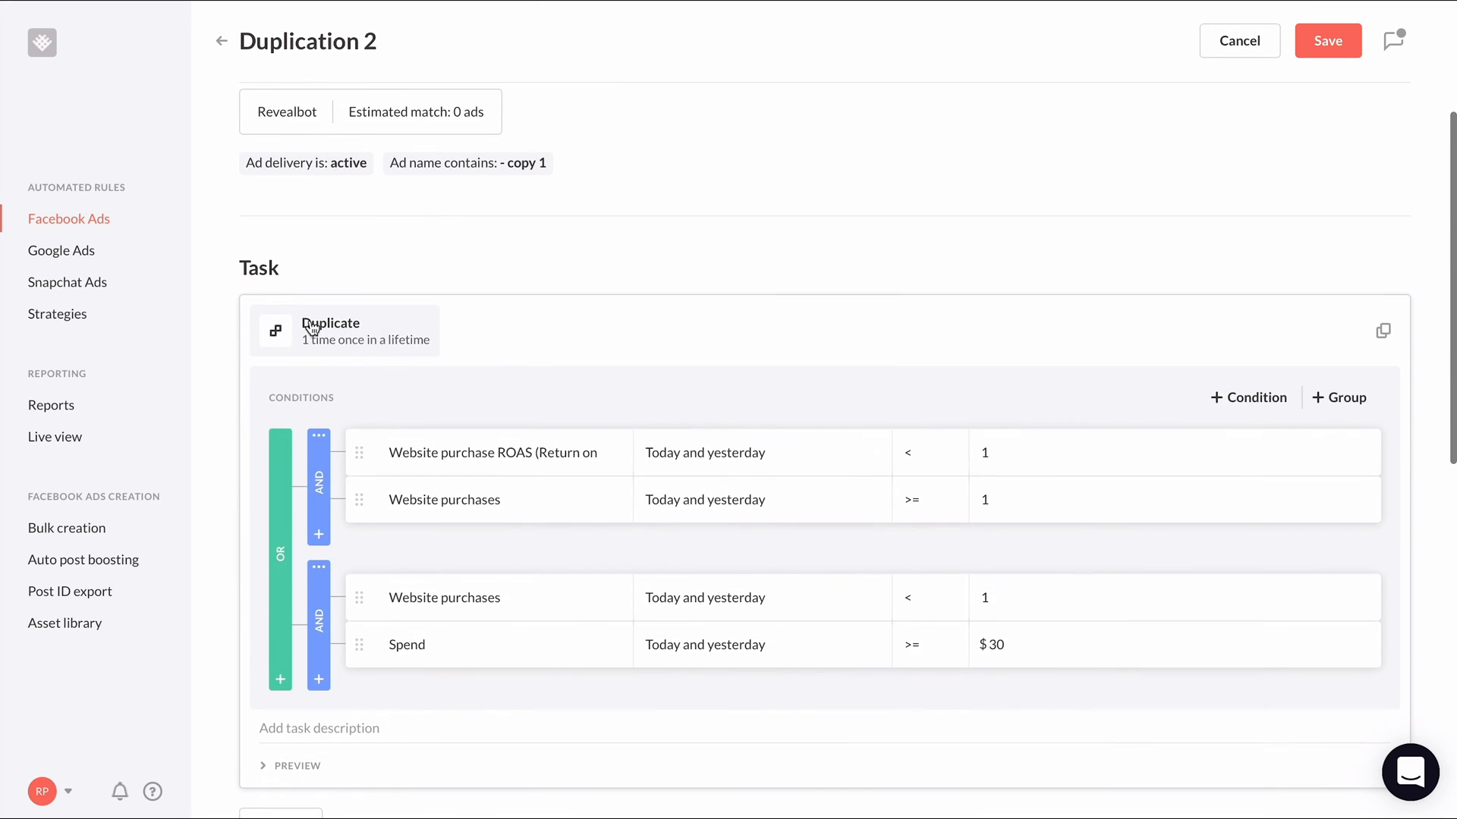
left_click(330, 331)
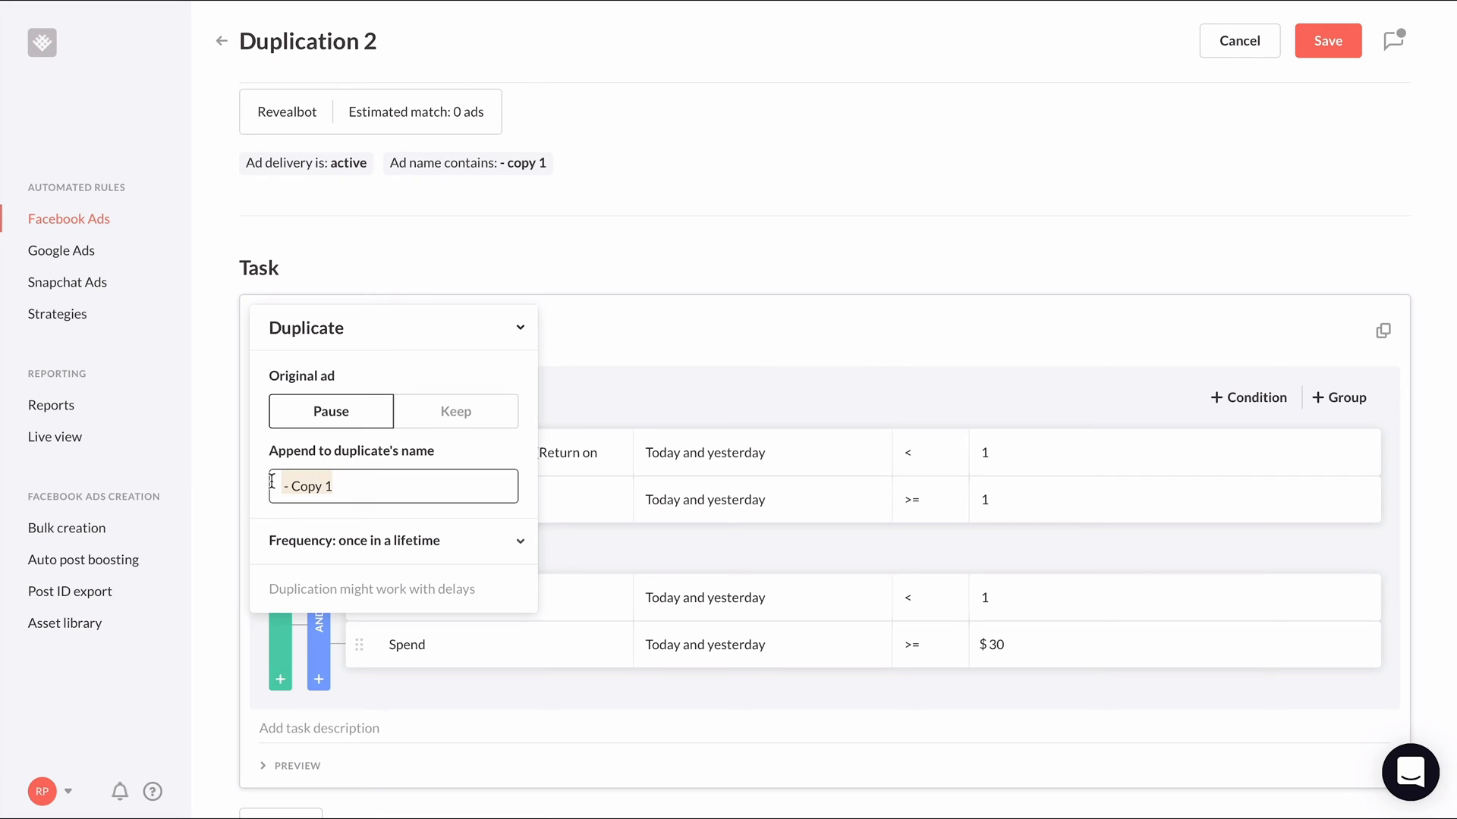
type(", 2")
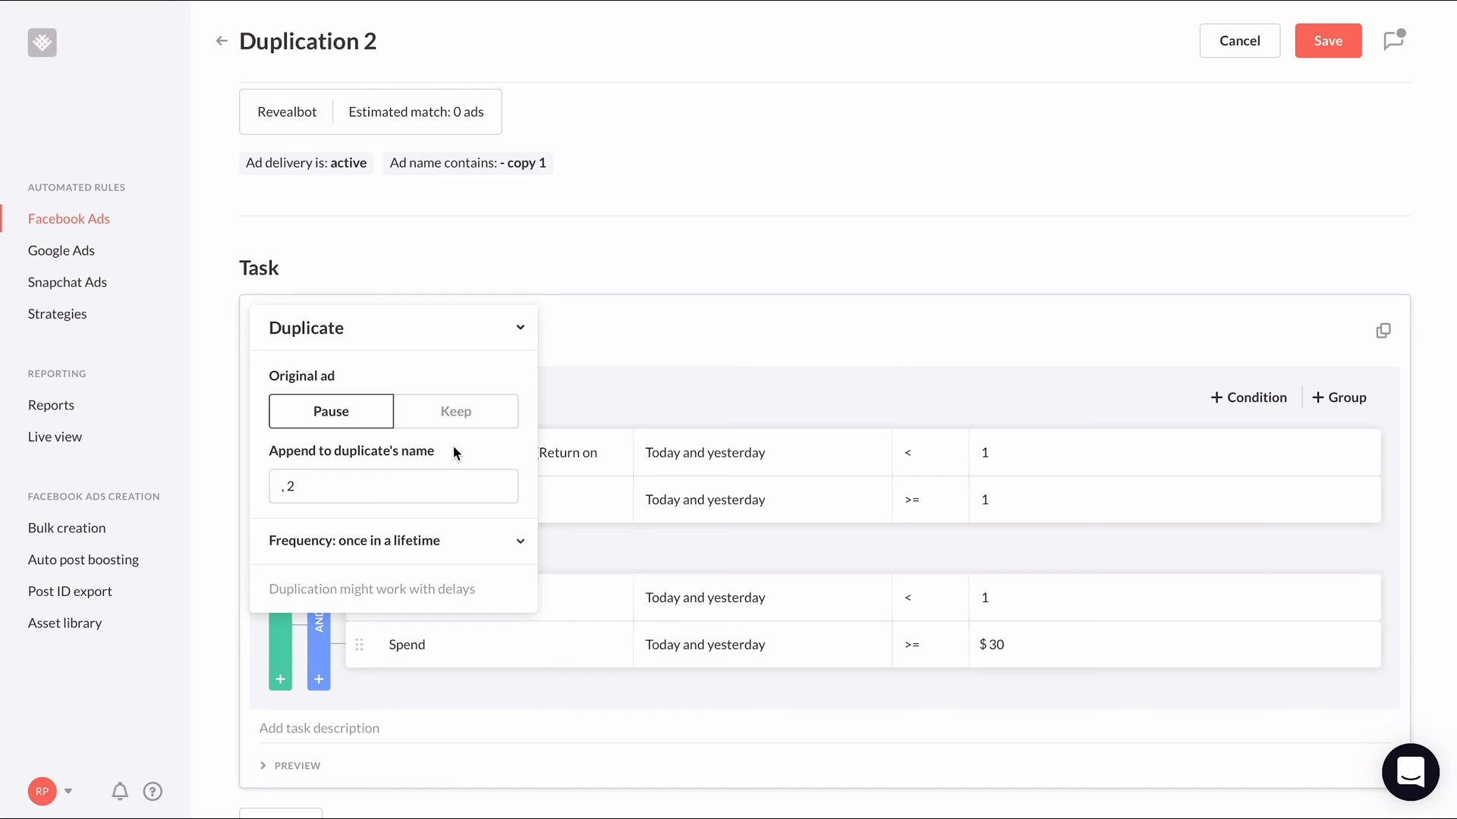
mouse_move(667, 400)
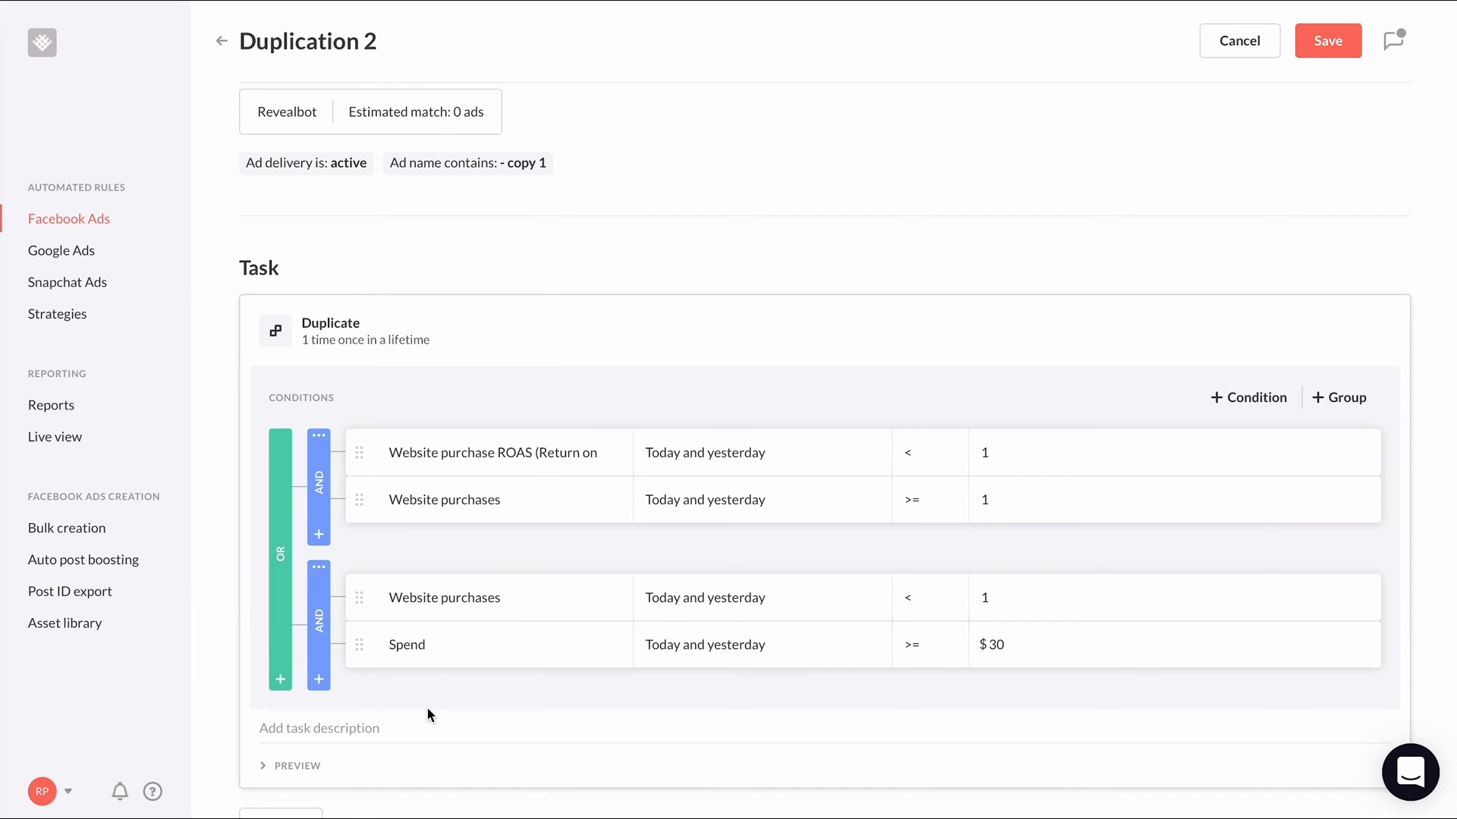
scroll("down", 3)
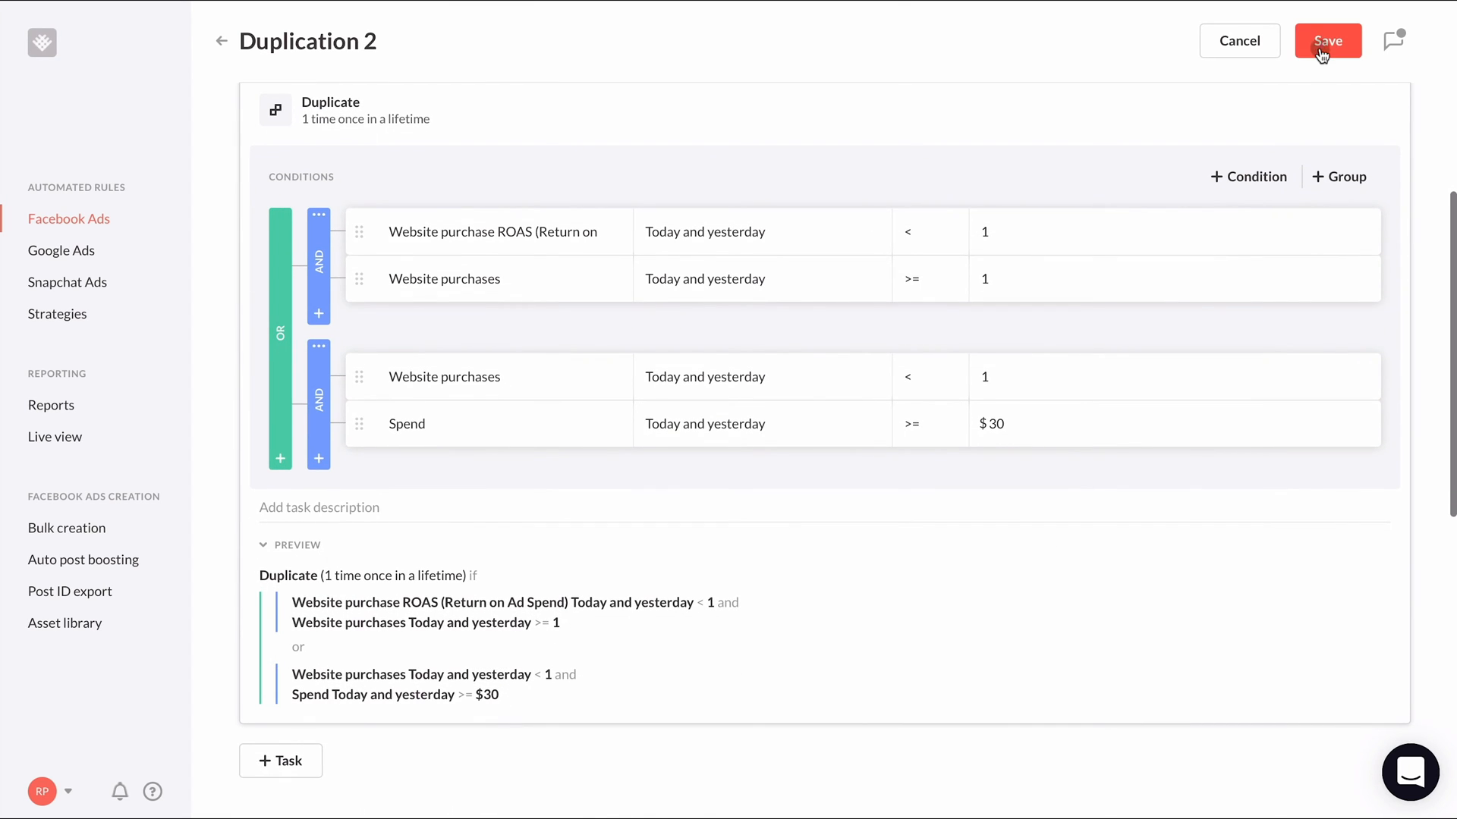
left_click(1326, 41)
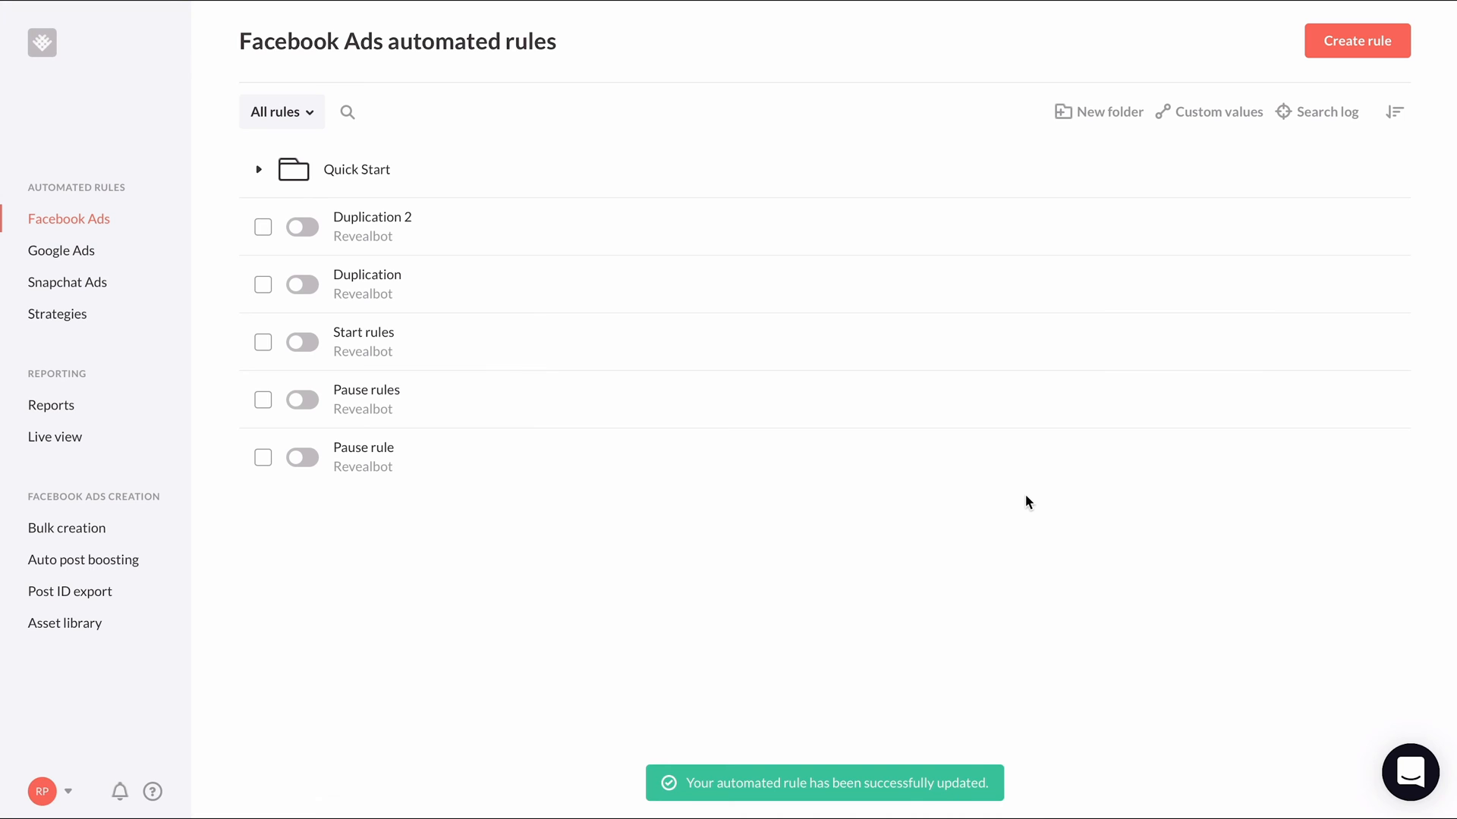
mouse_move(1245, 285)
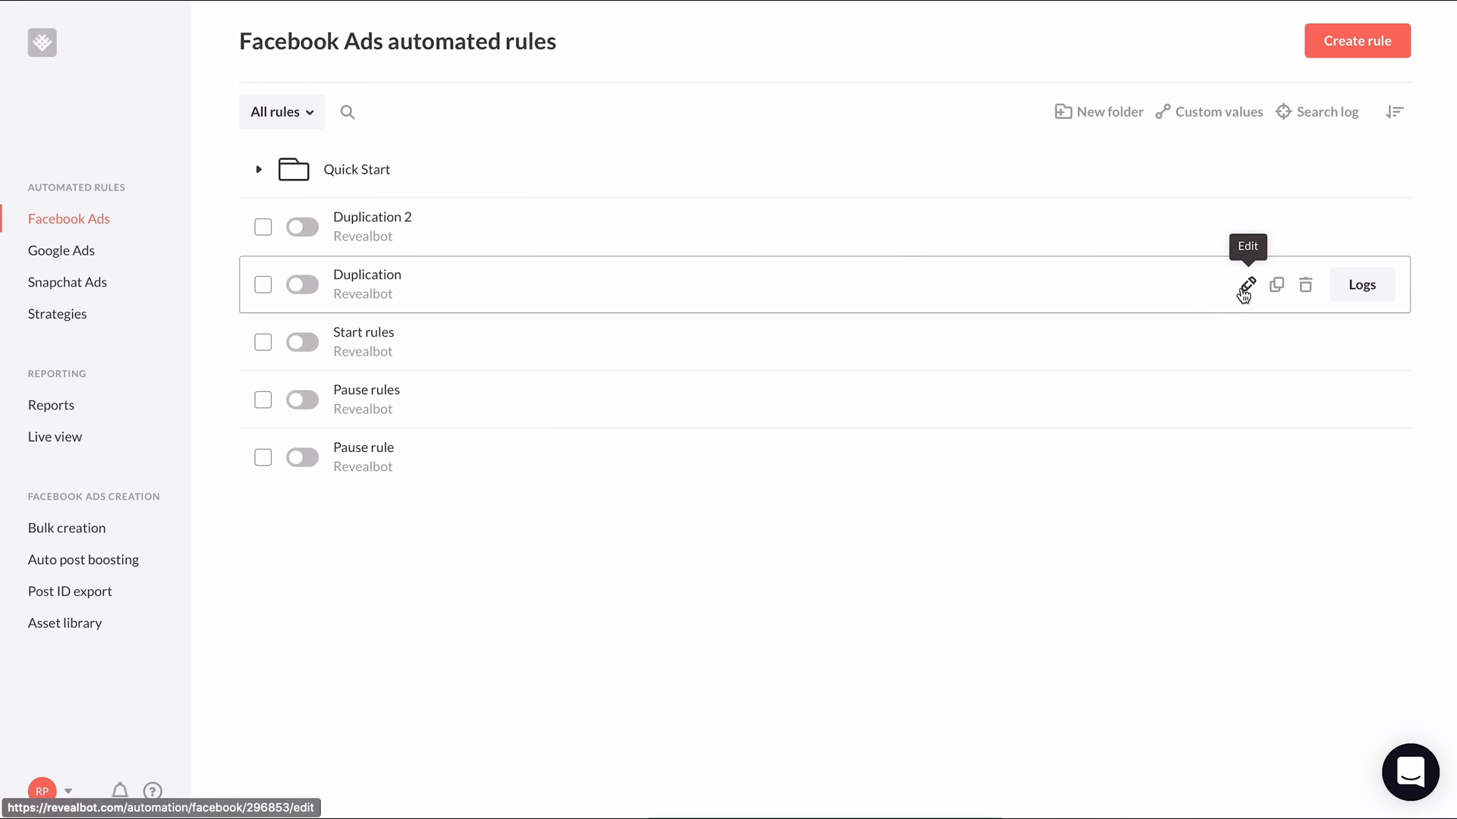
Add an Ad name doesn't contain '- Copy' filter to the Duplication rule.
left_click(1245, 284)
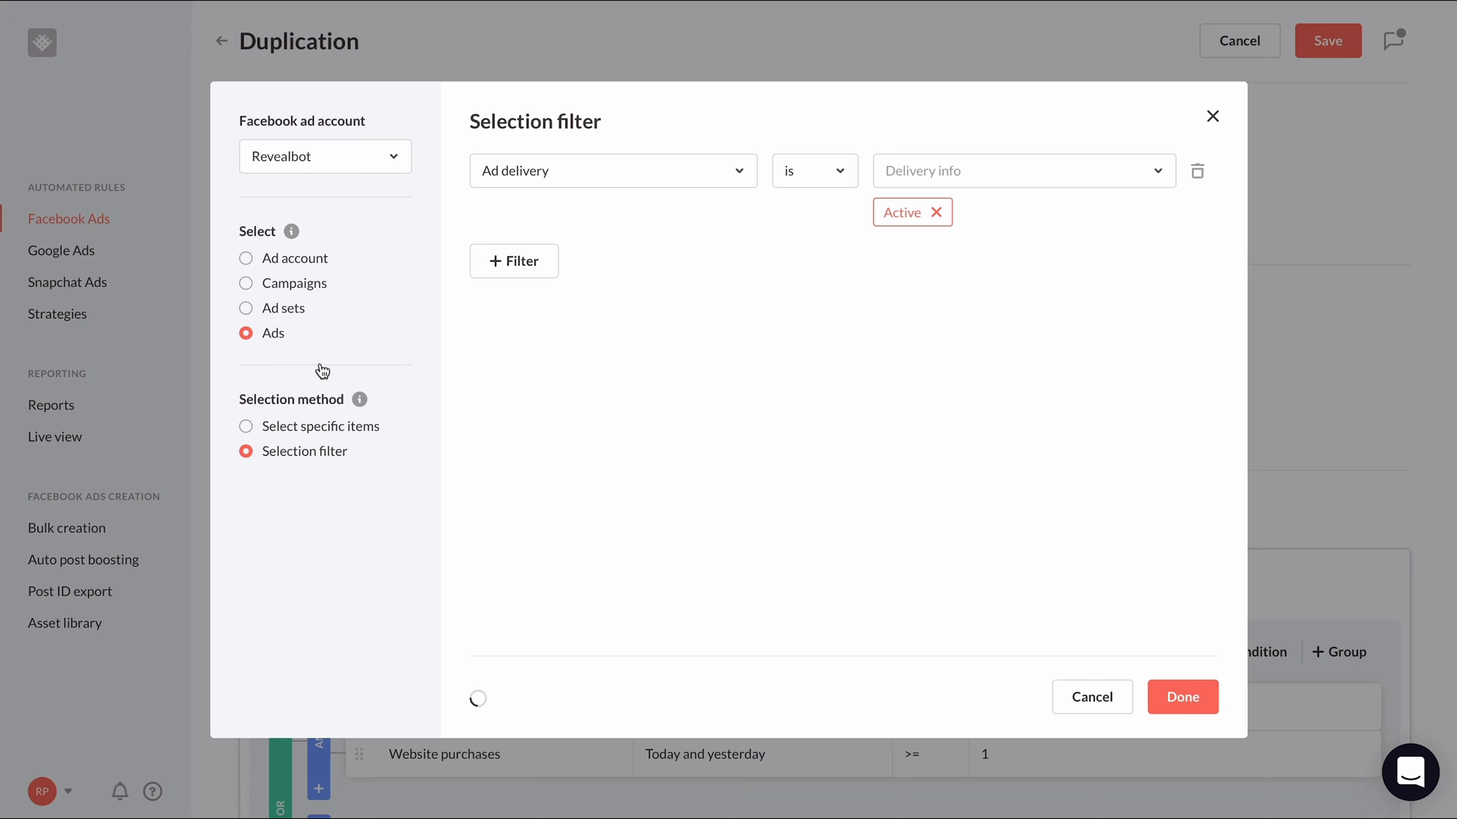
mouse_move(516, 387)
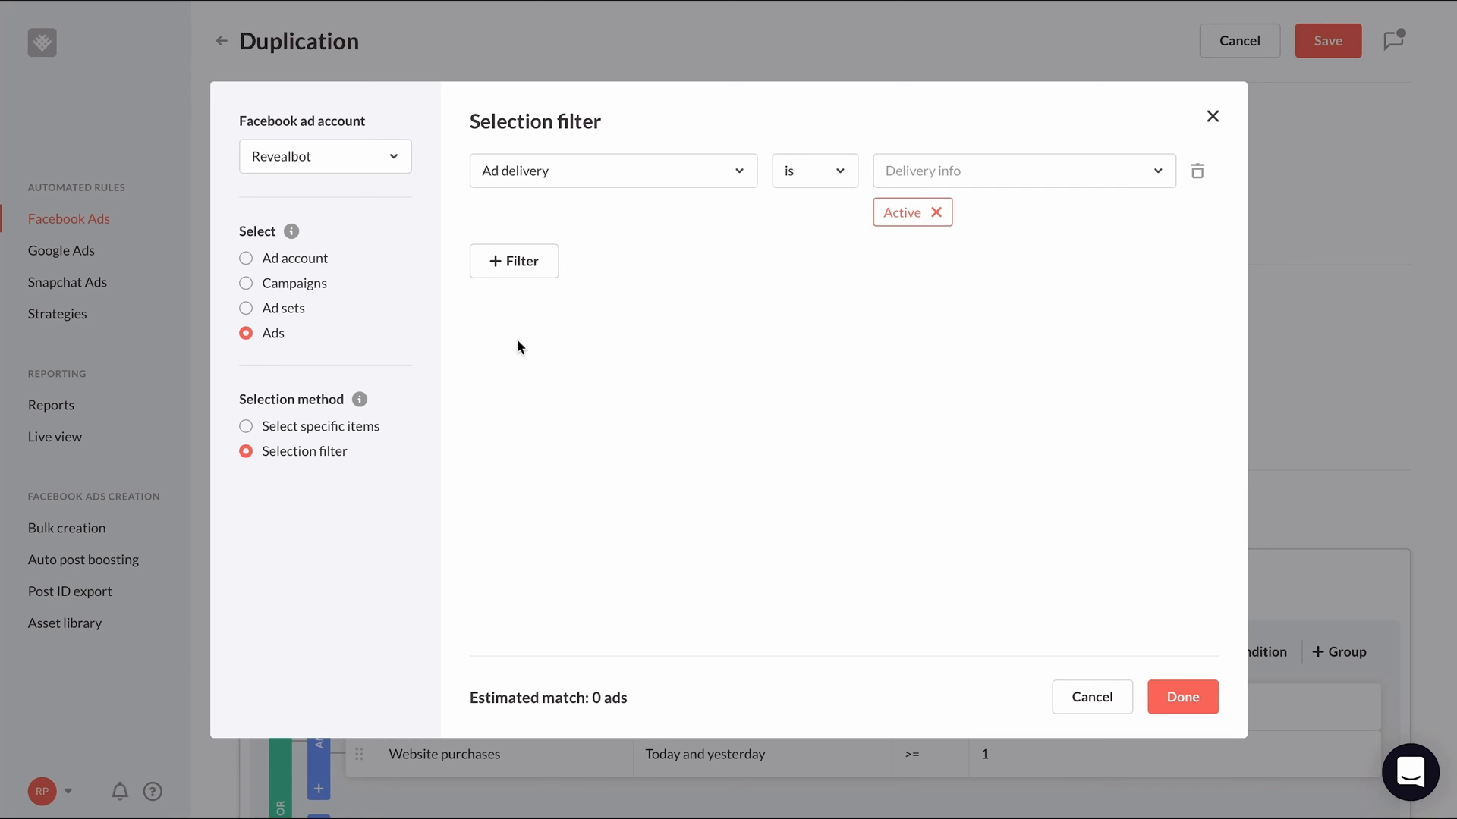
left_click(513, 260)
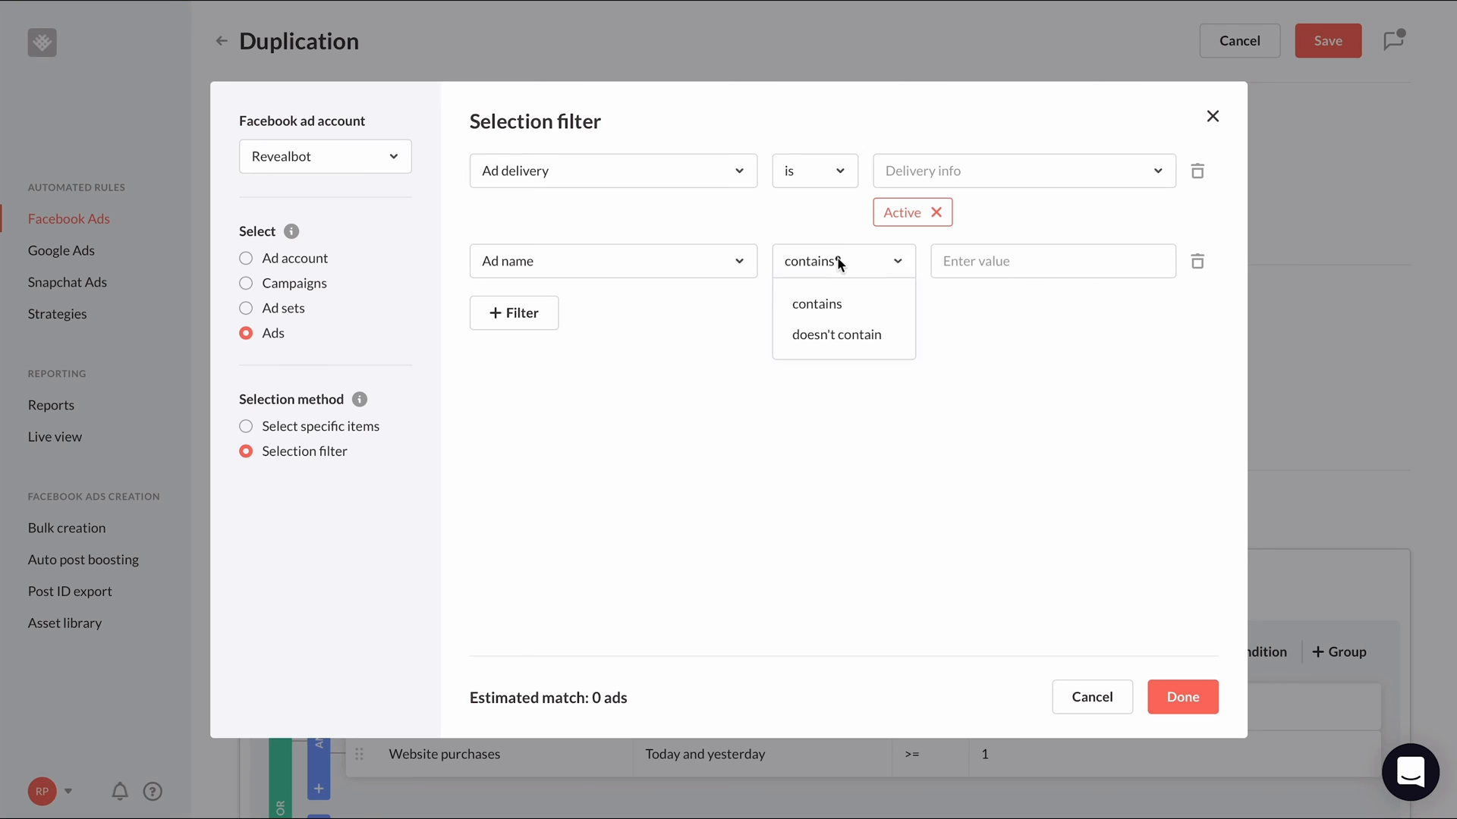
left_click(835, 335)
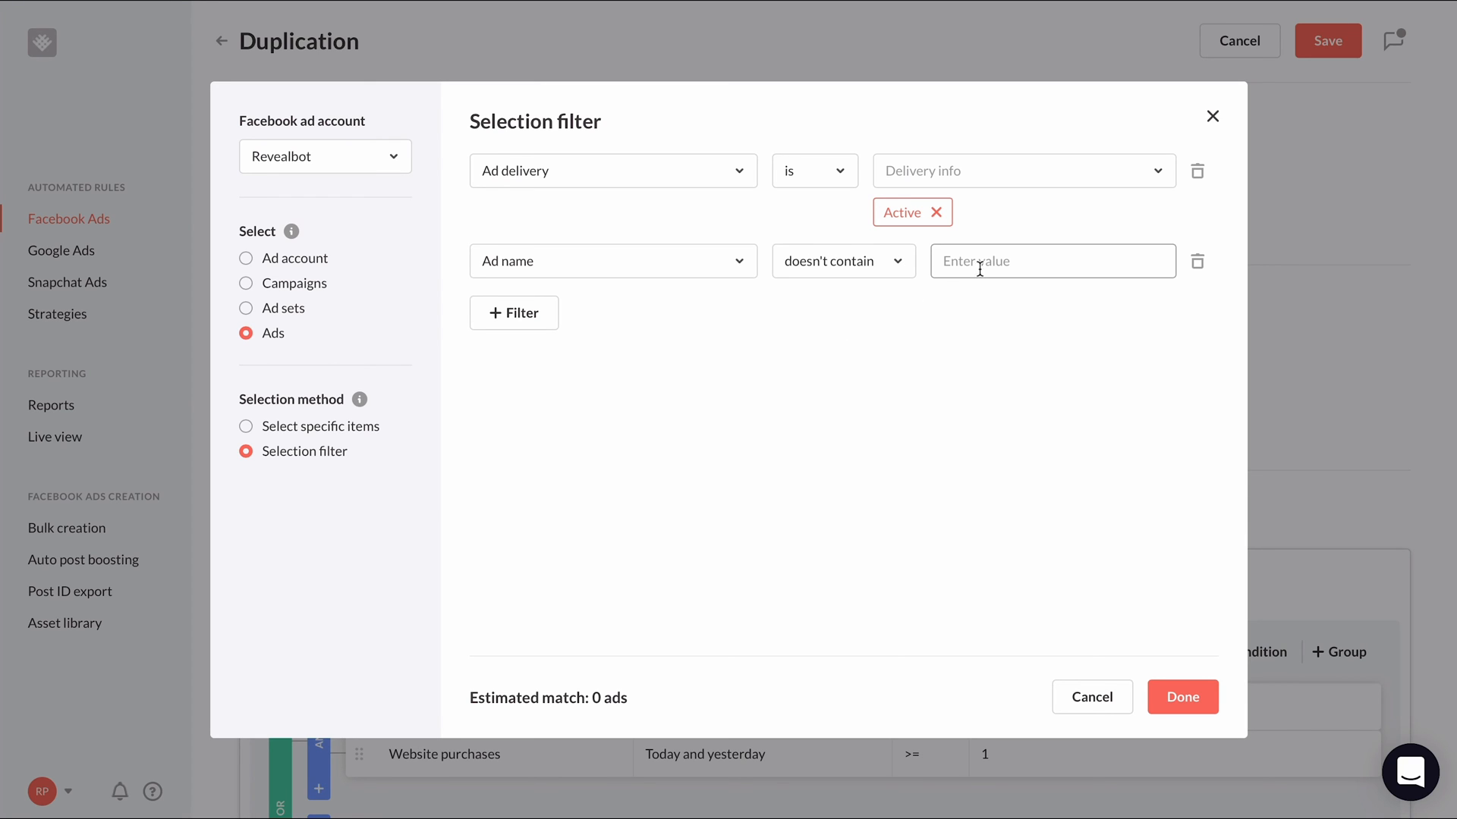
type("- c")
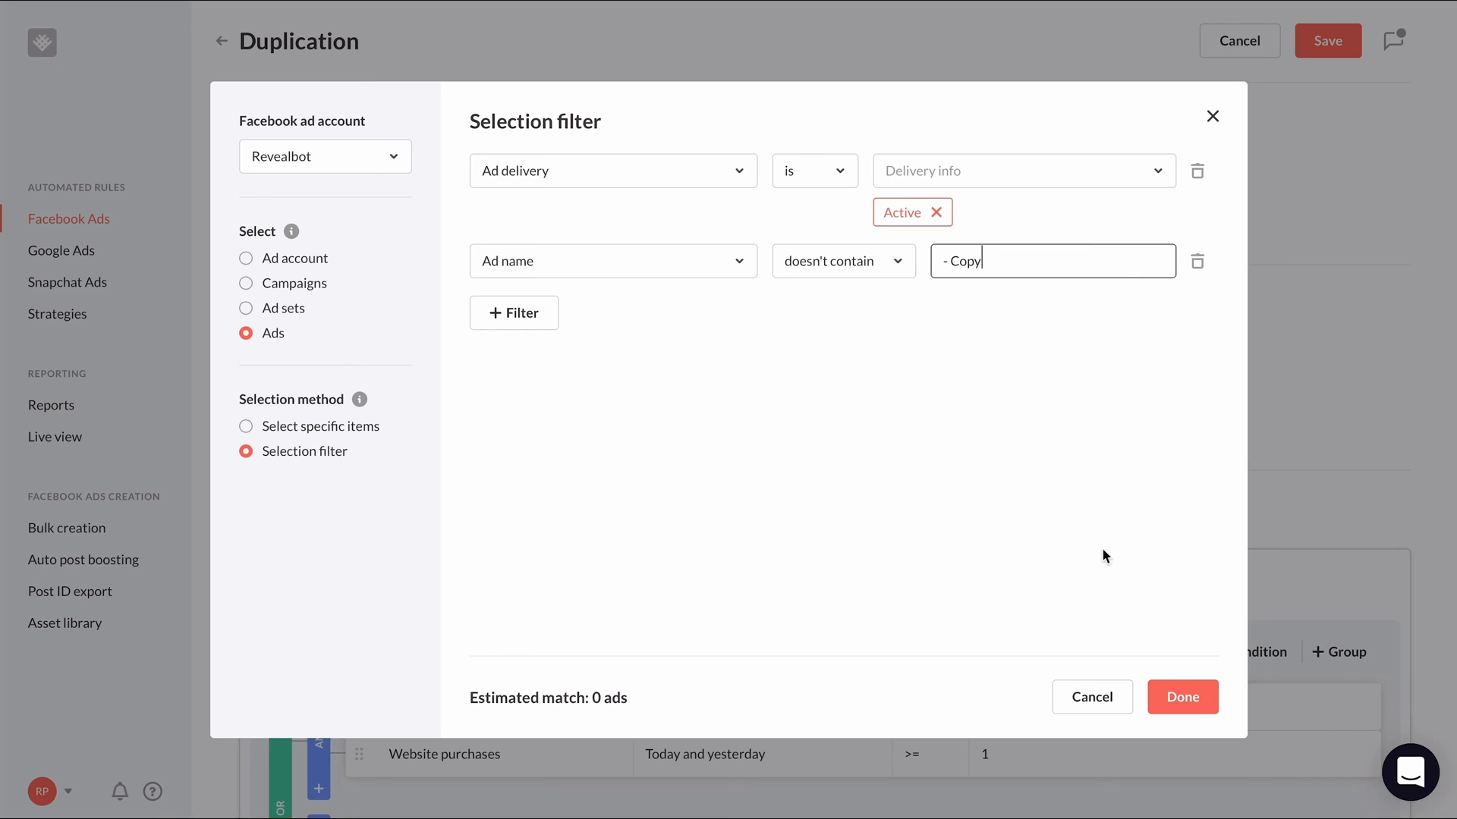
left_click(1182, 697)
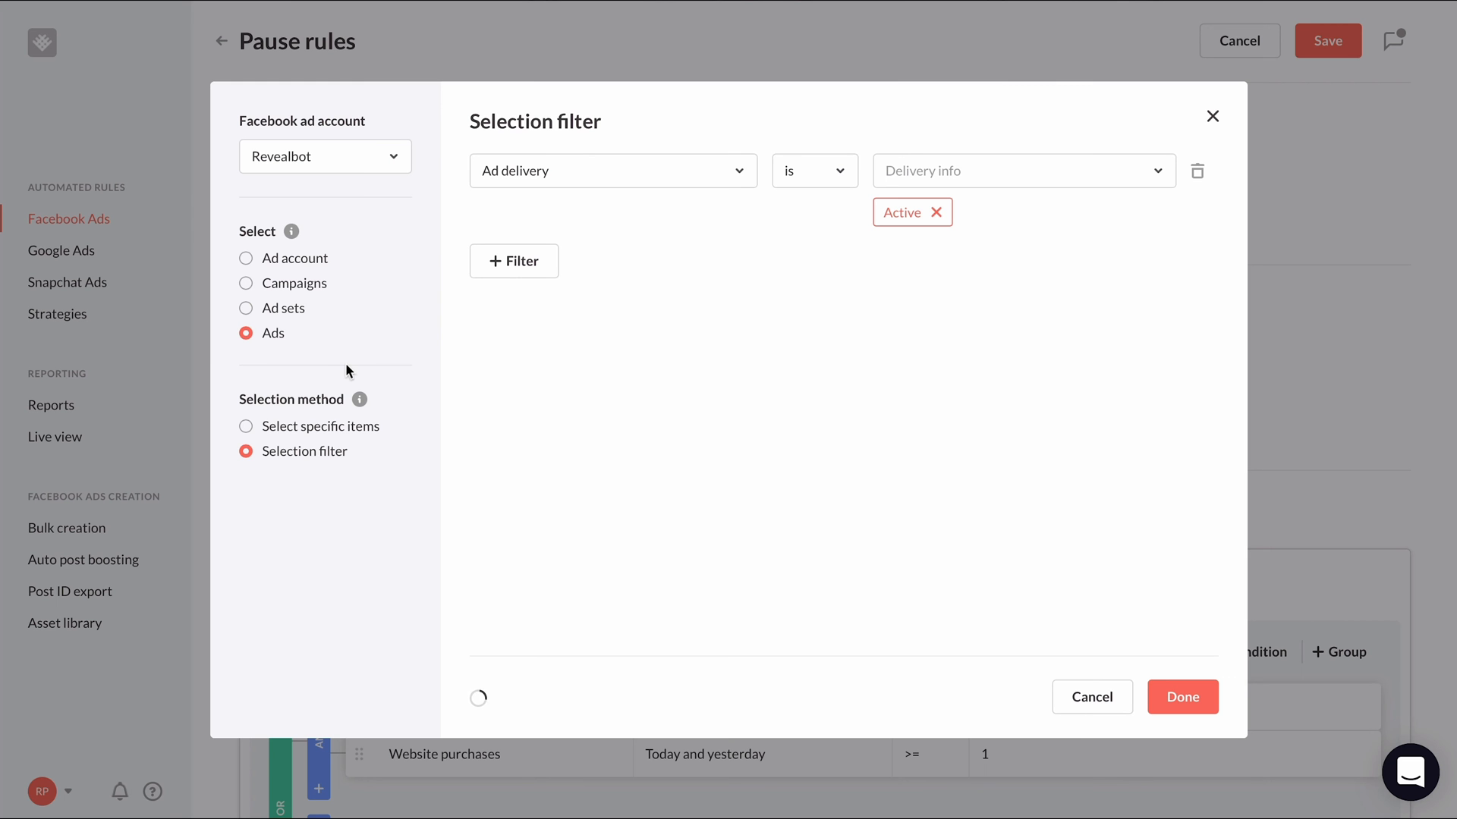
Add an Ad name contains 'Copy 1, 2' filter to Pause rules and save the rule.
left_click(513, 260)
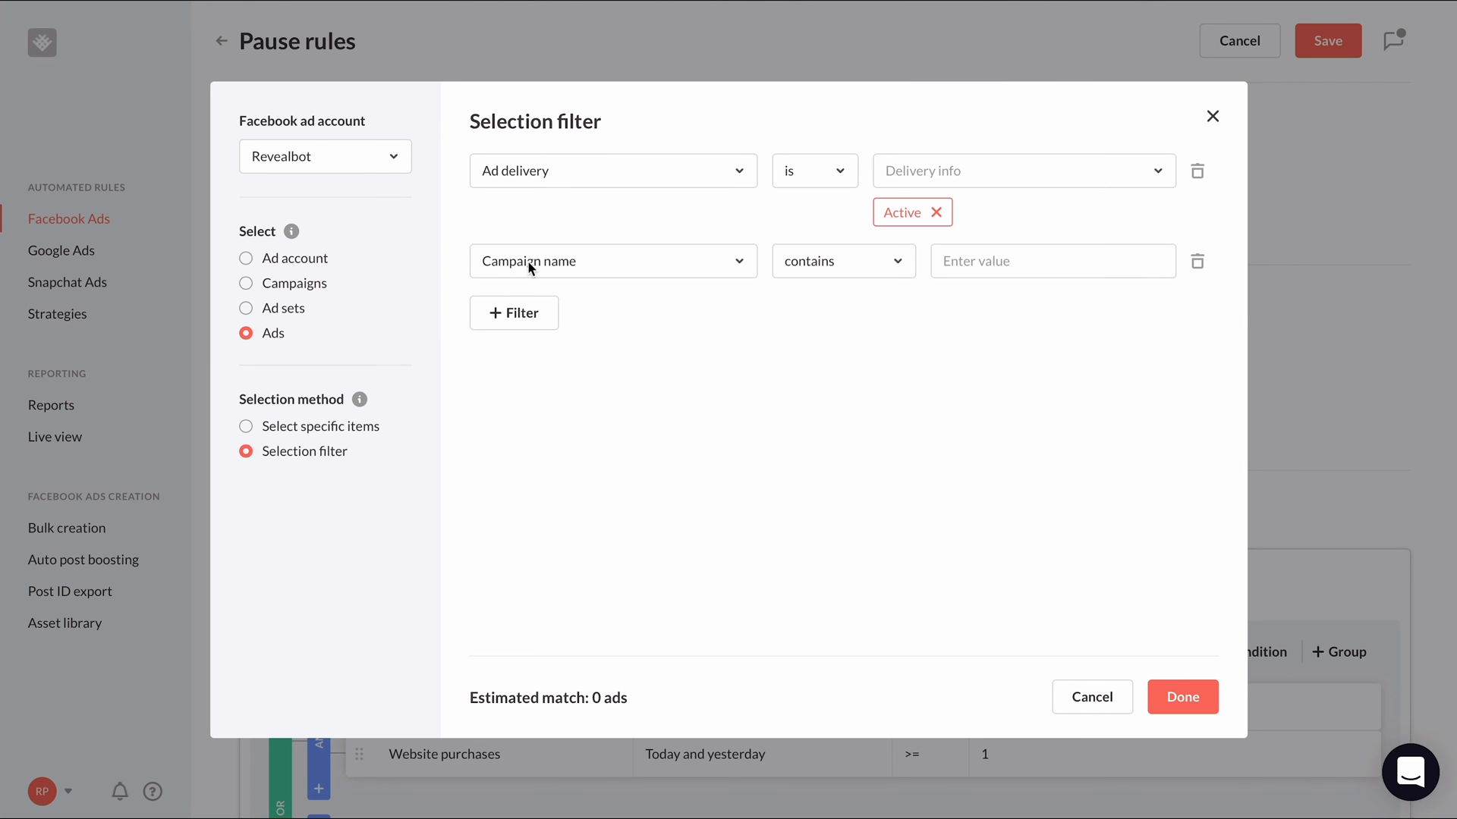
left_click(613, 261)
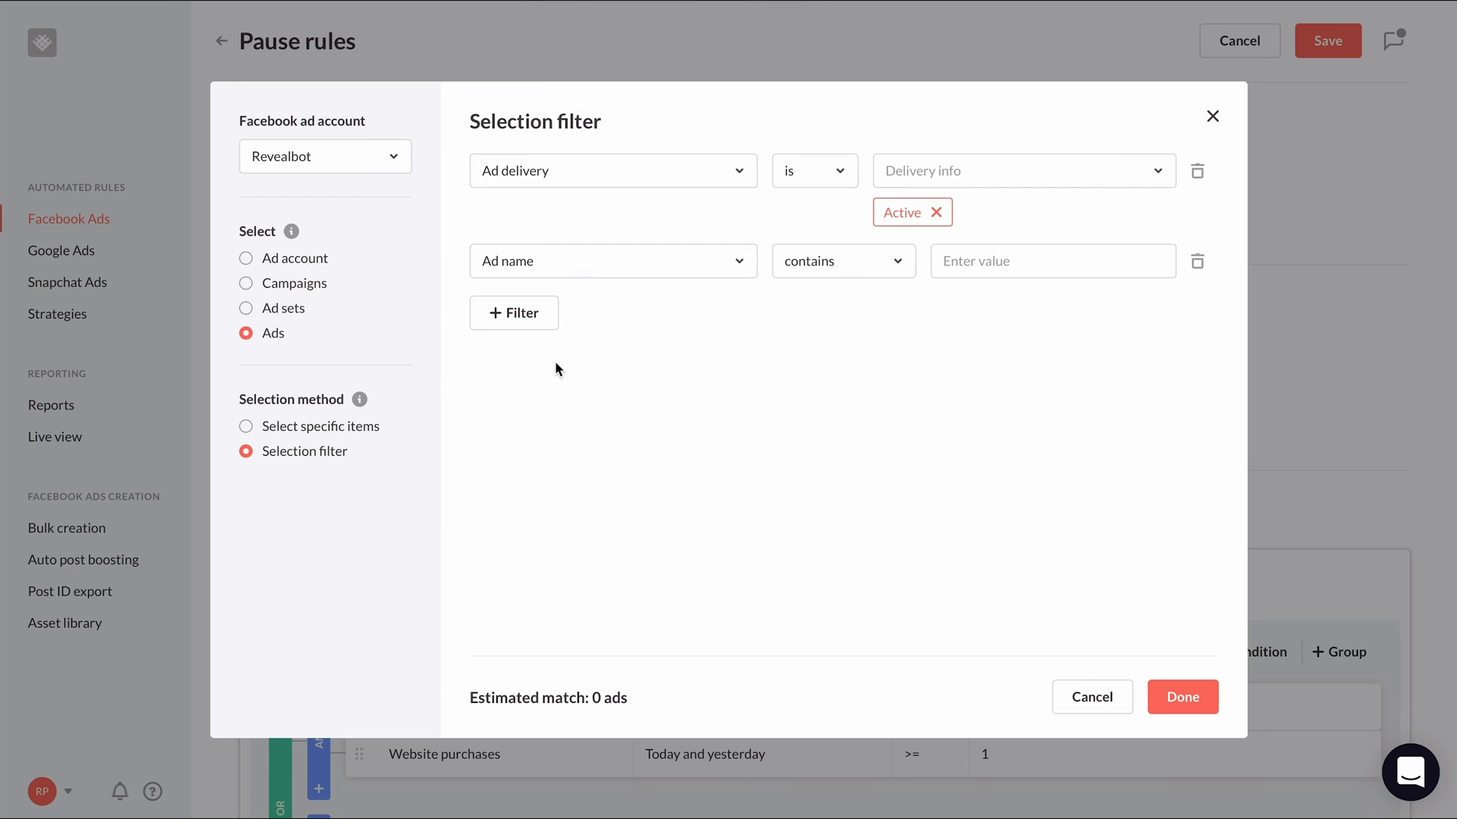
left_click(1052, 261)
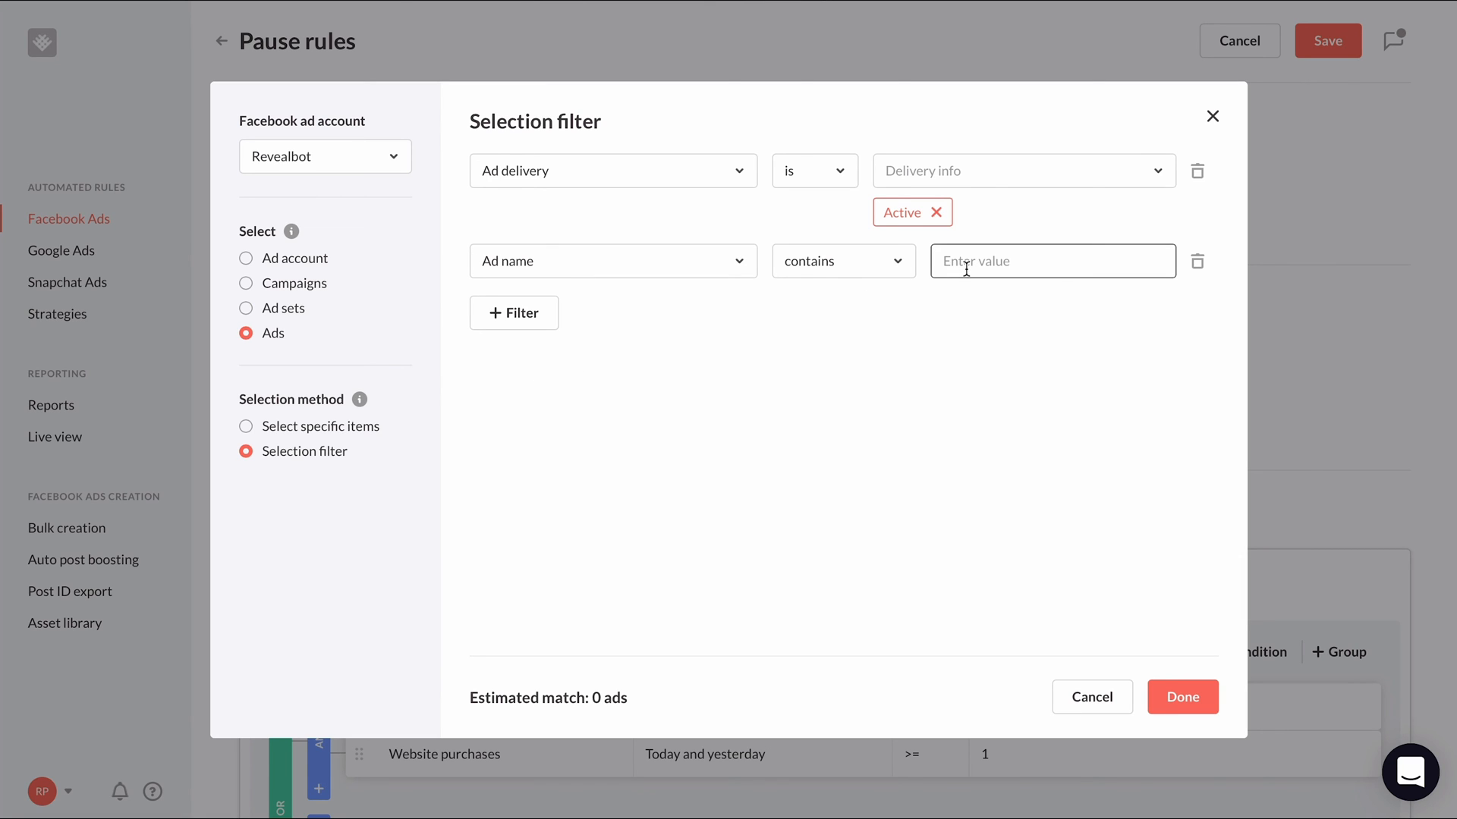
type("Copy 1, 2")
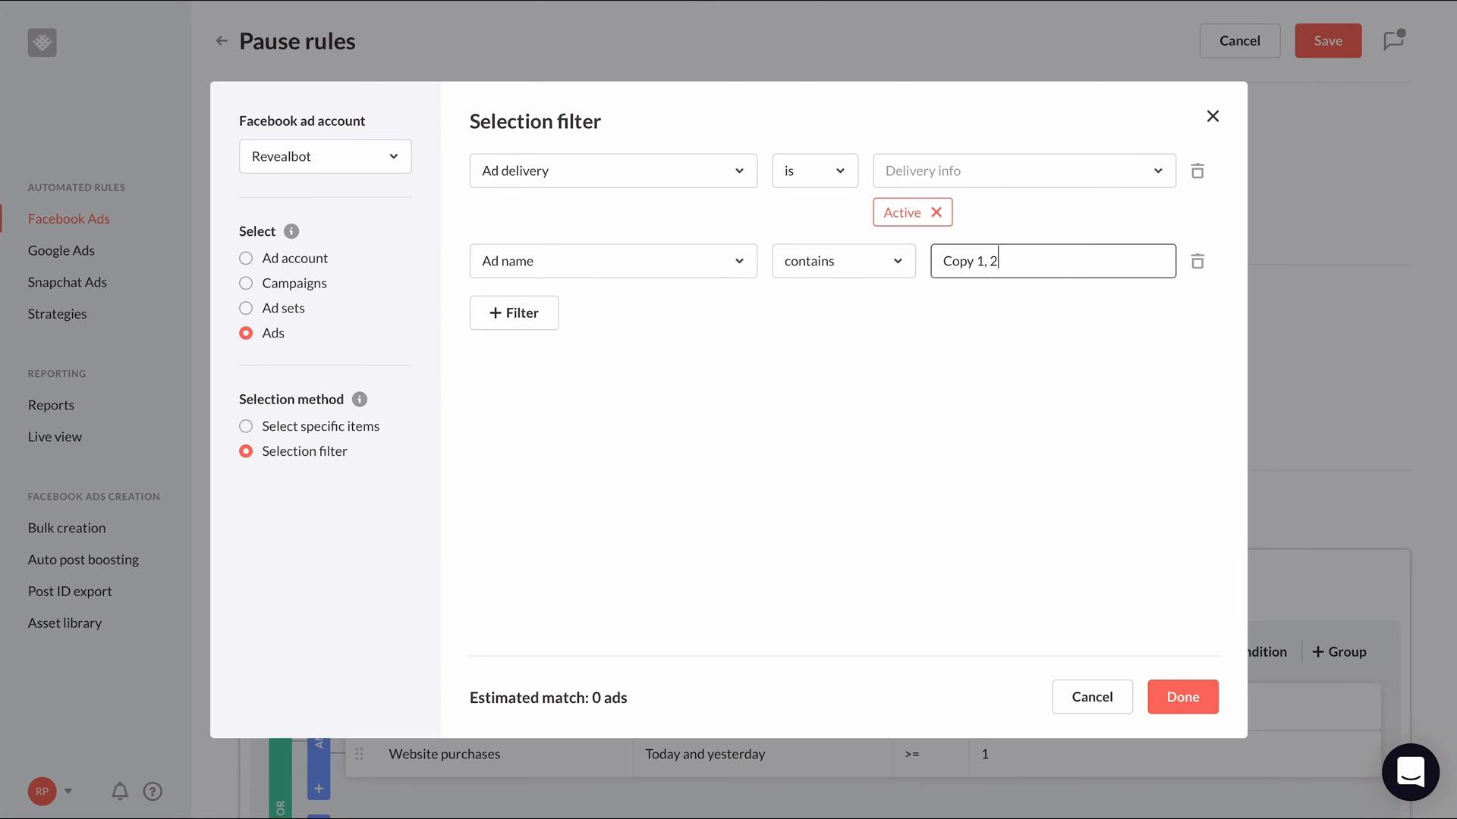
left_click(1183, 696)
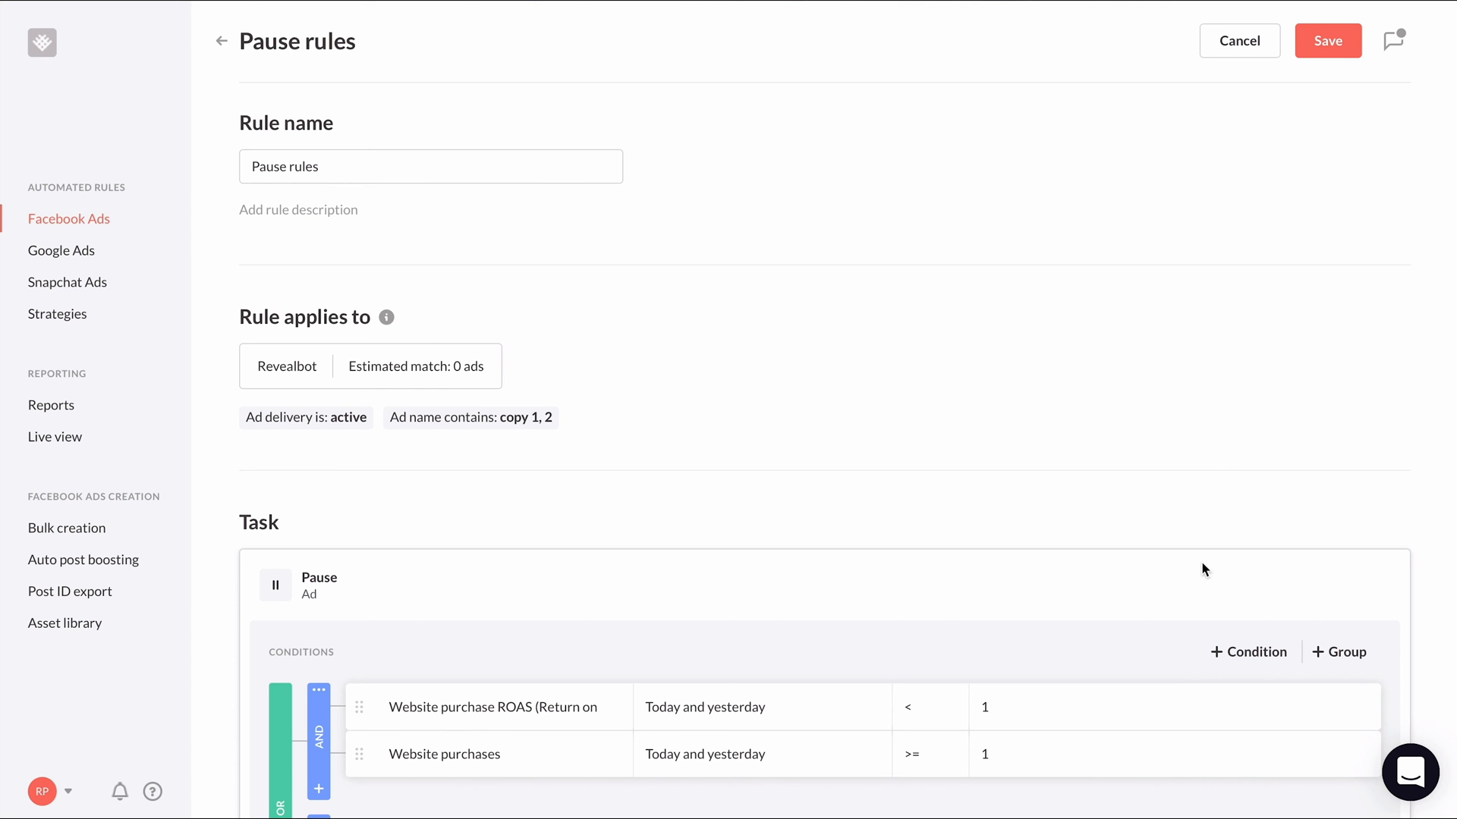
left_click(1327, 40)
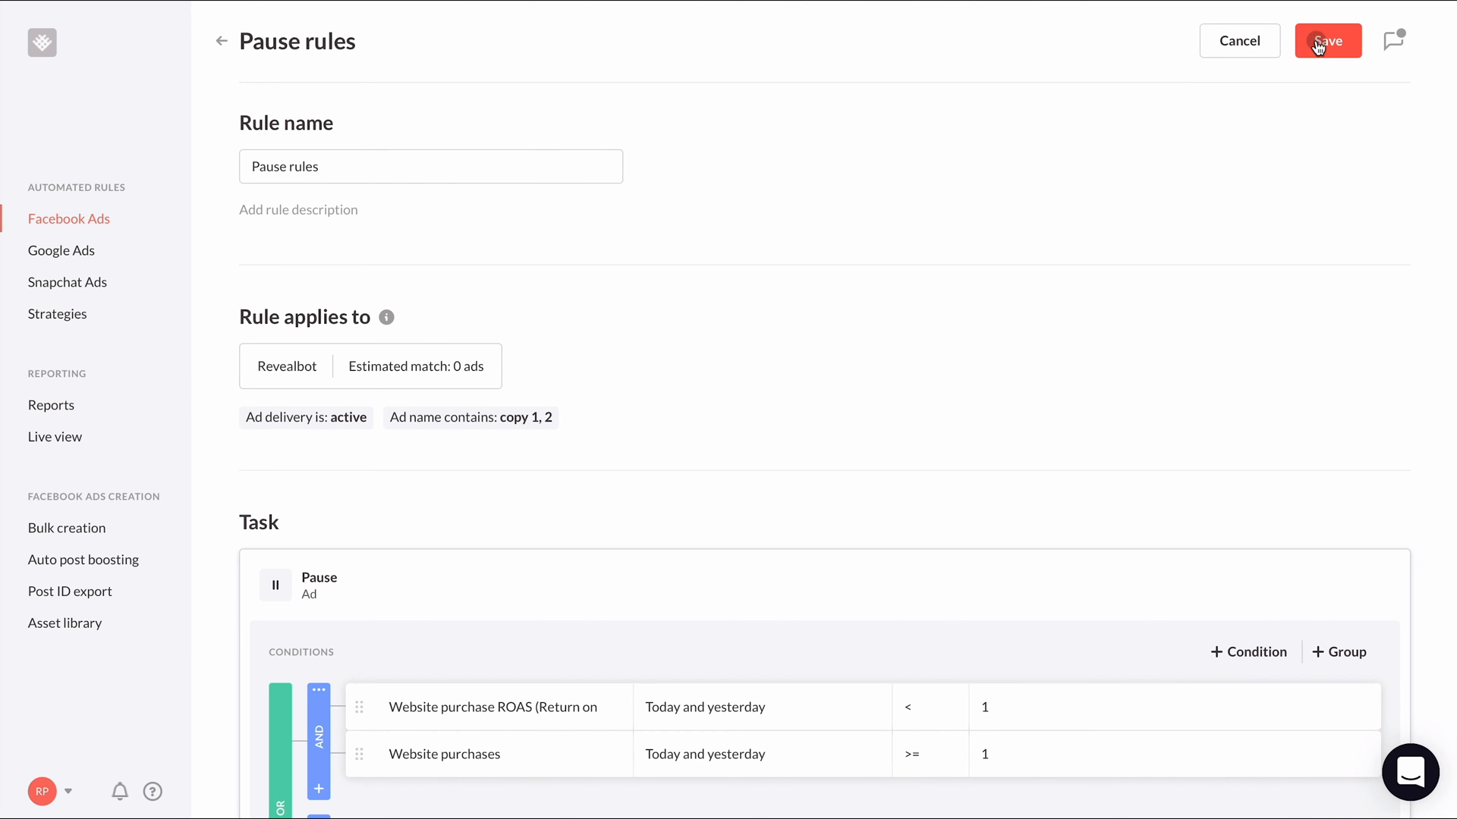
left_click(1328, 41)
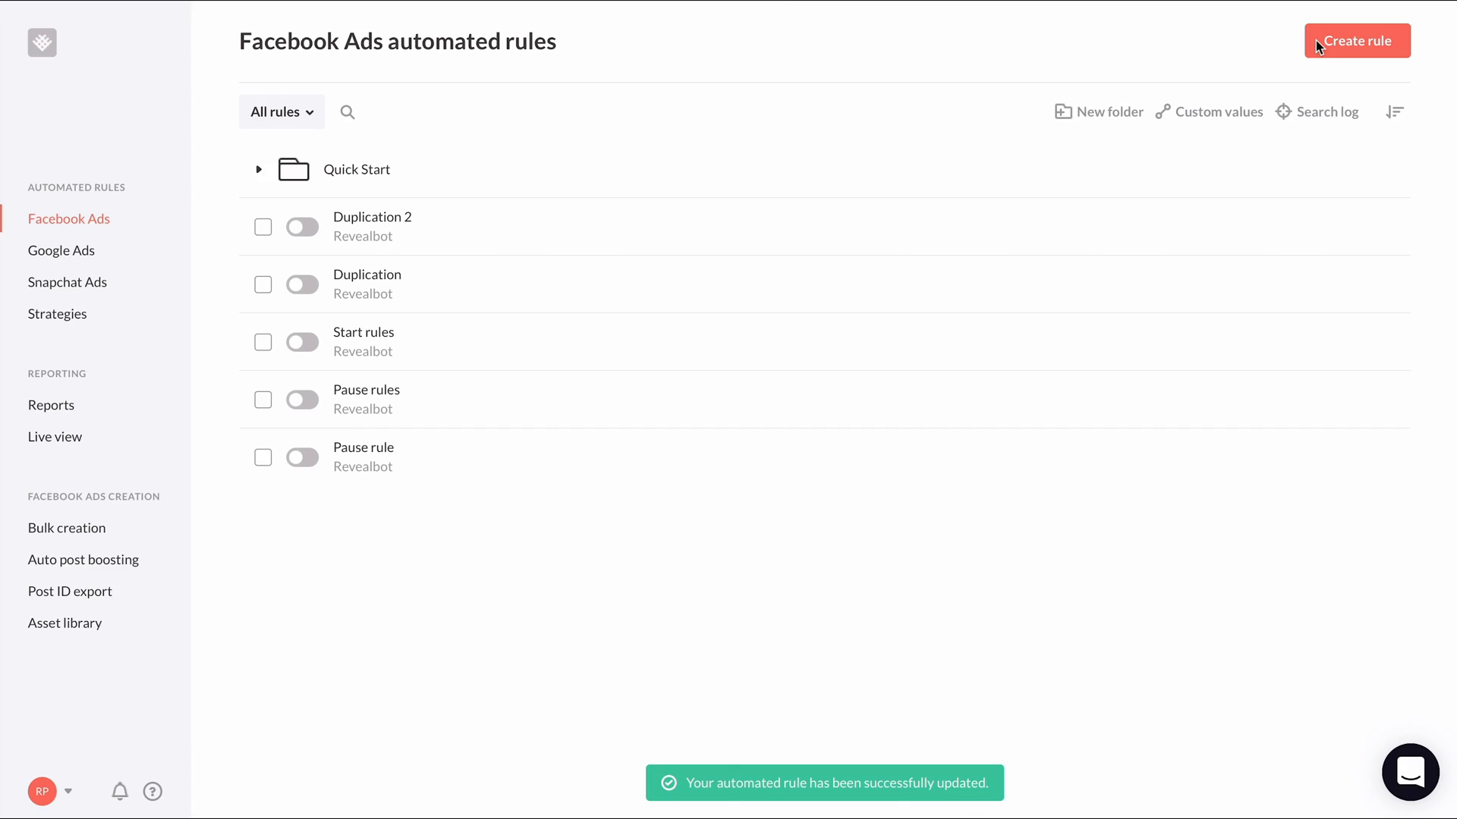